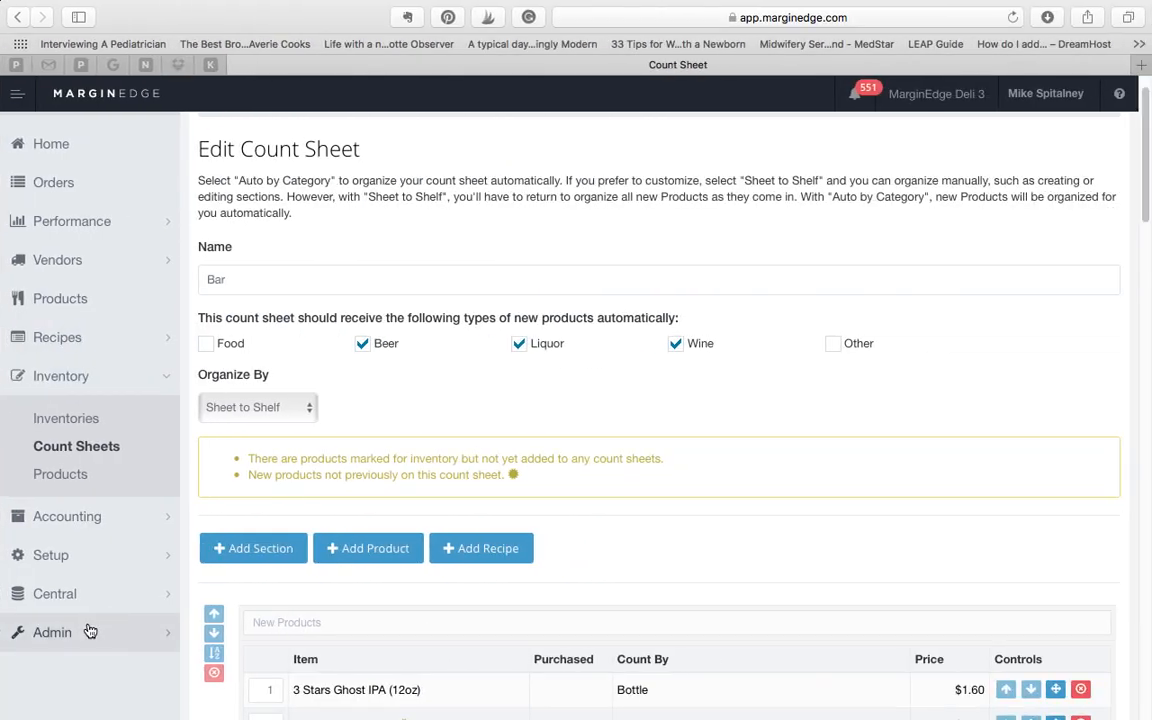
mouse_move(320, 444)
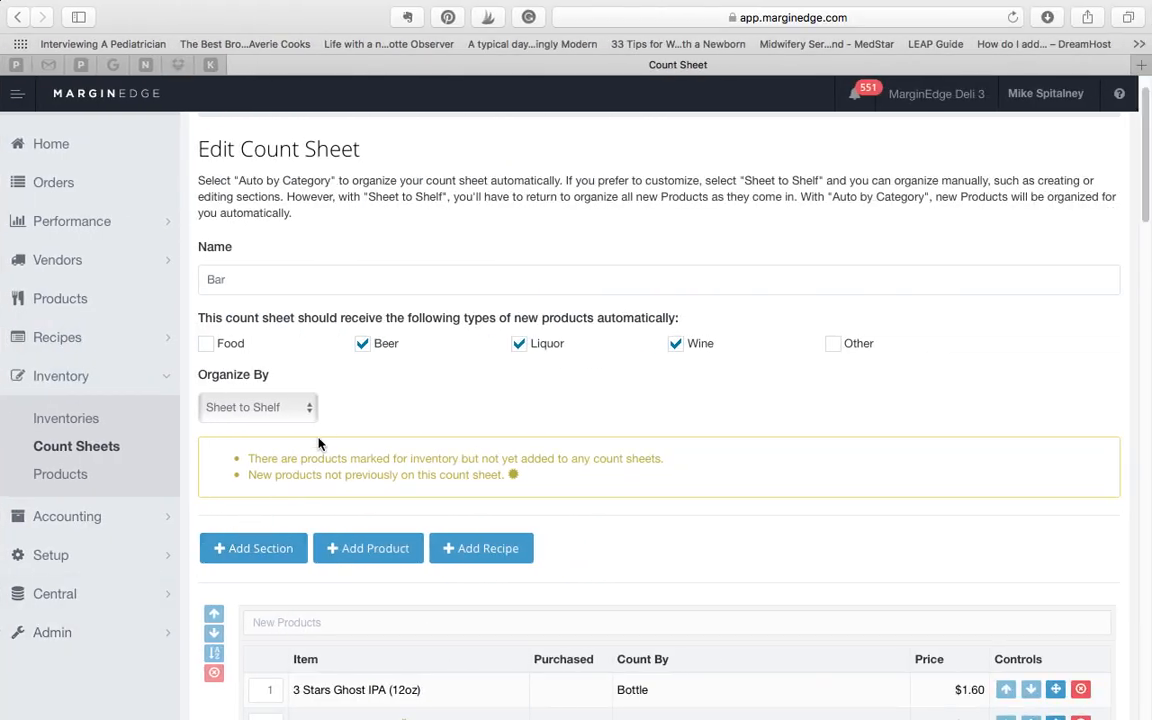
- Create a new section named 'Beverages' on the Bar count sheet
left_click(258, 408)
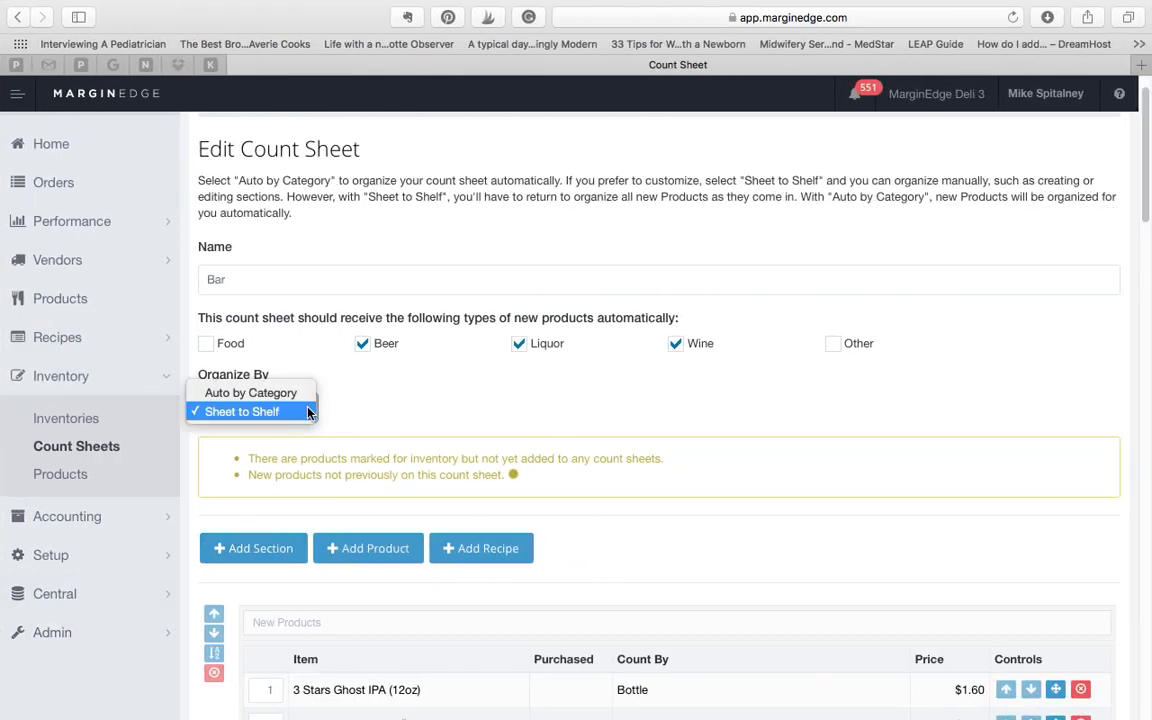
mouse_move(252, 392)
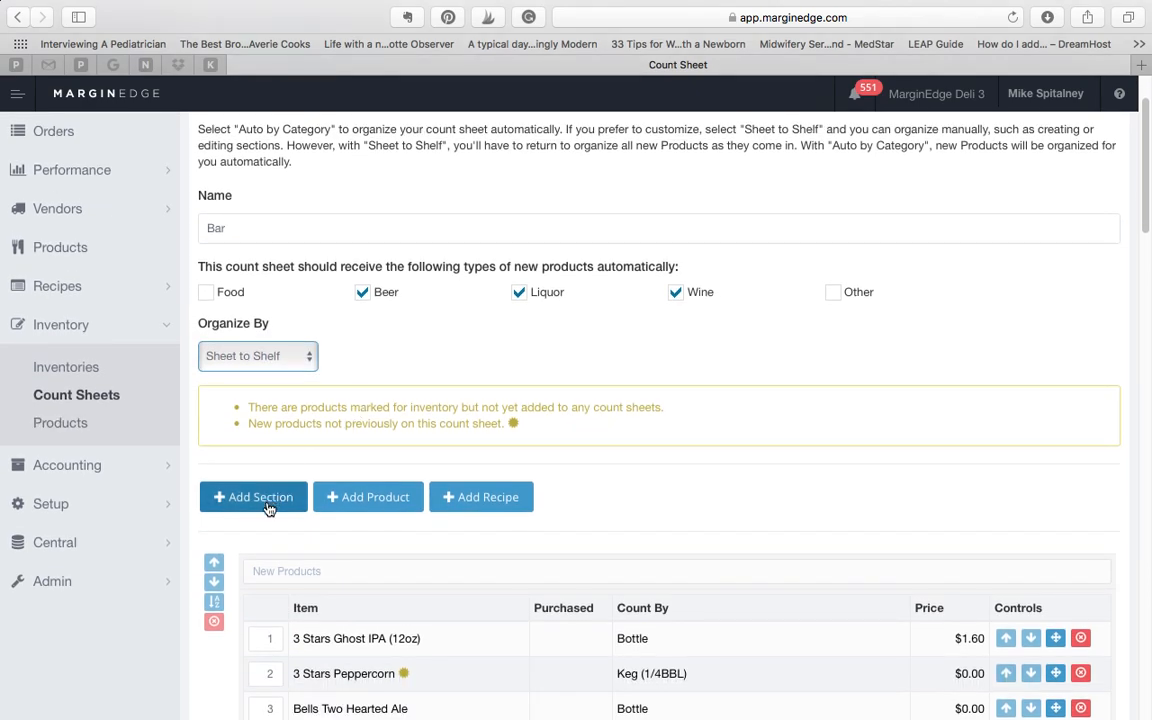
left_click(252, 496)
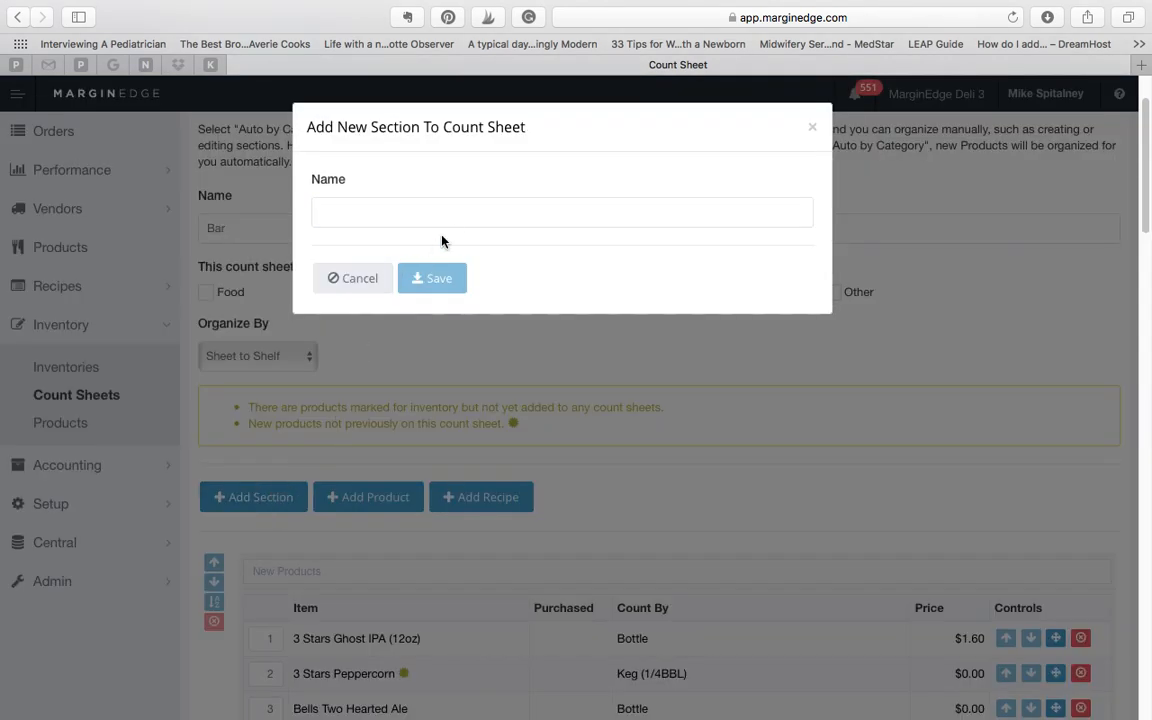
left_click(562, 212)
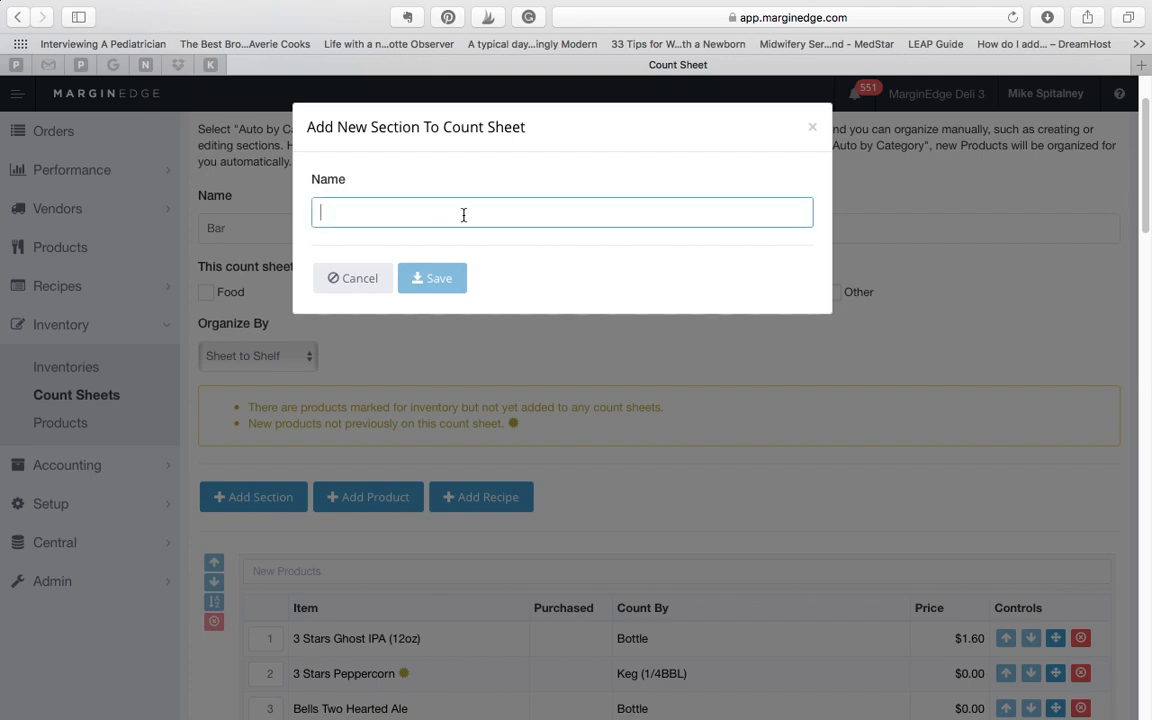
type("Bever")
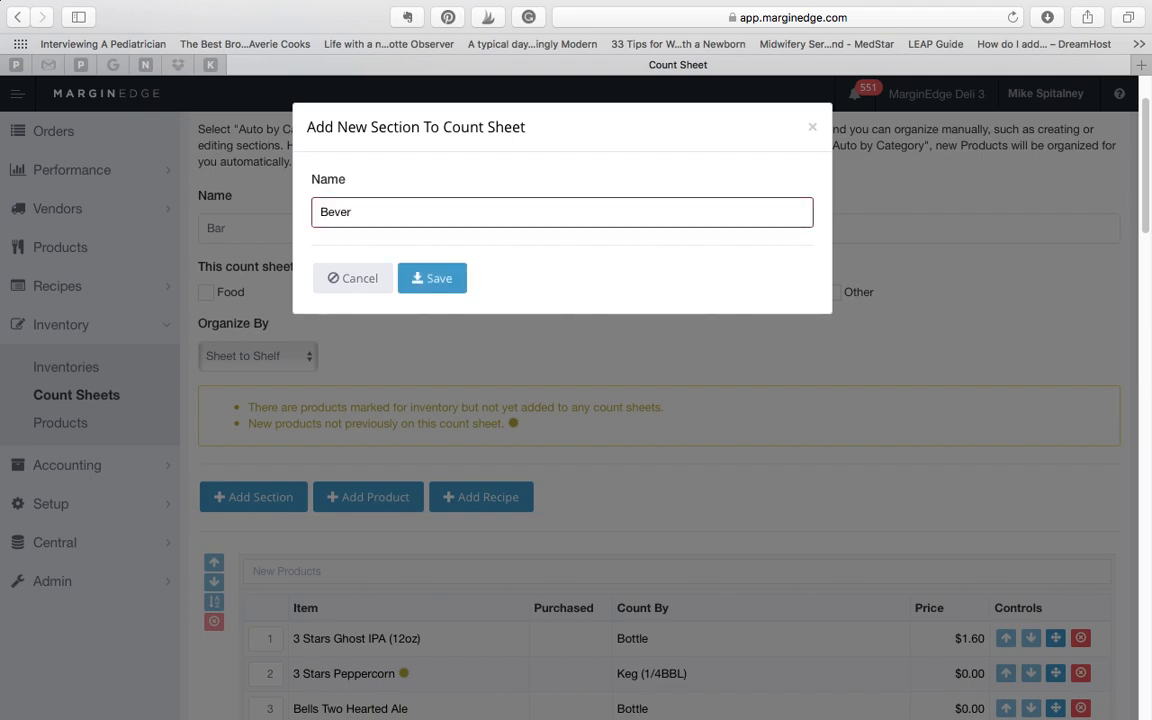
type("ages")
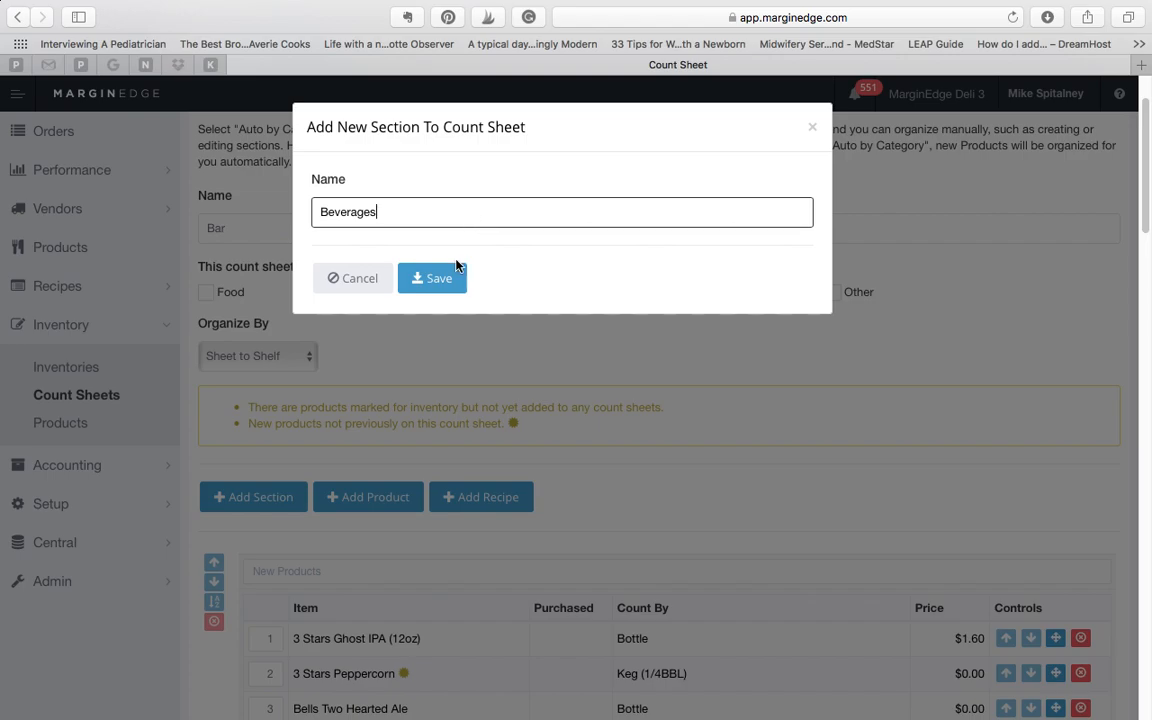
left_click(432, 278)
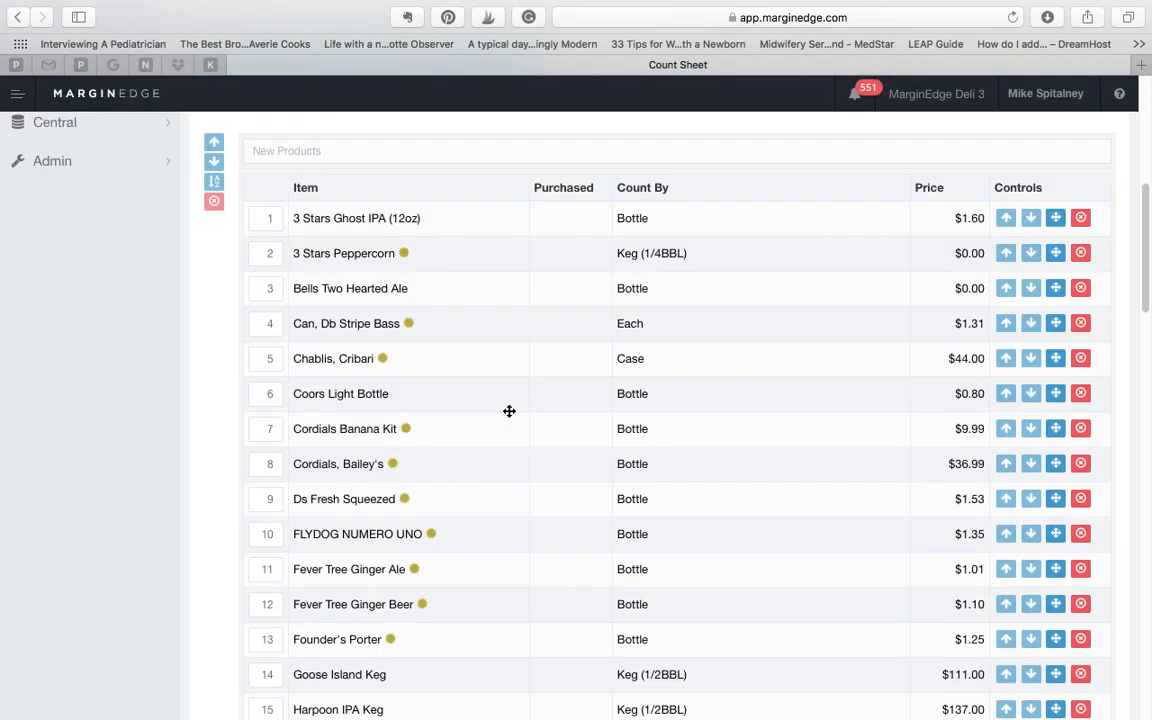
- Move the Beverages section up one position so it sits above Liquor
scroll("down", 3)
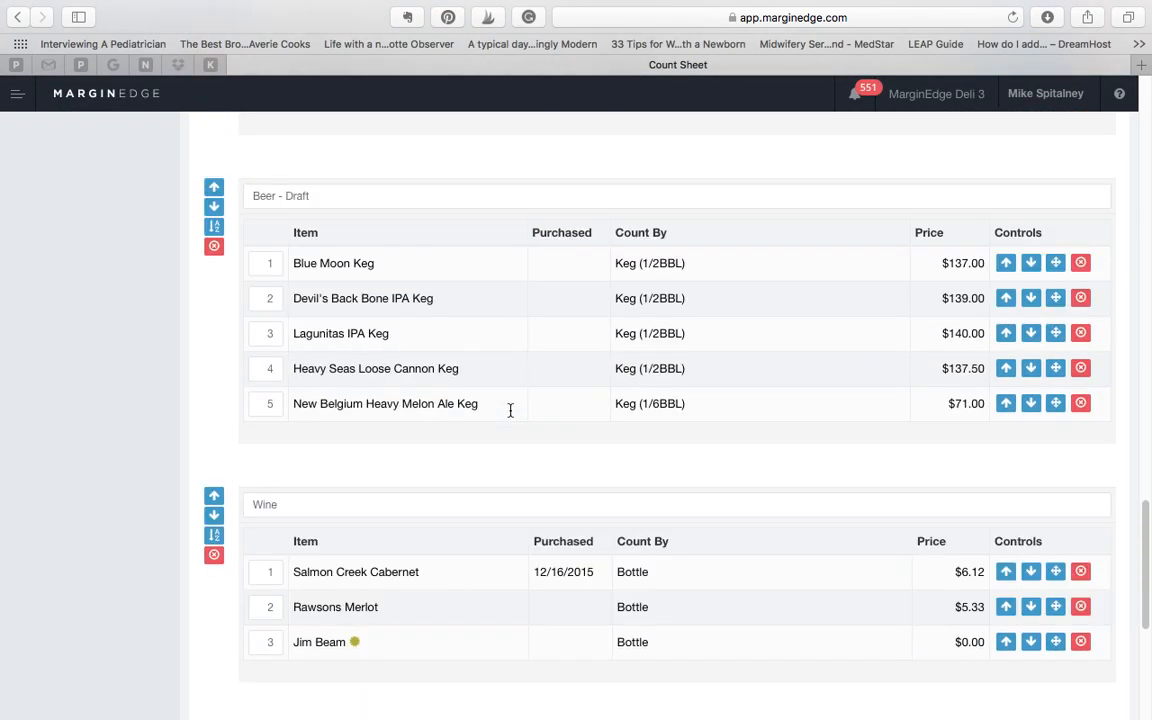
scroll("down", 3)
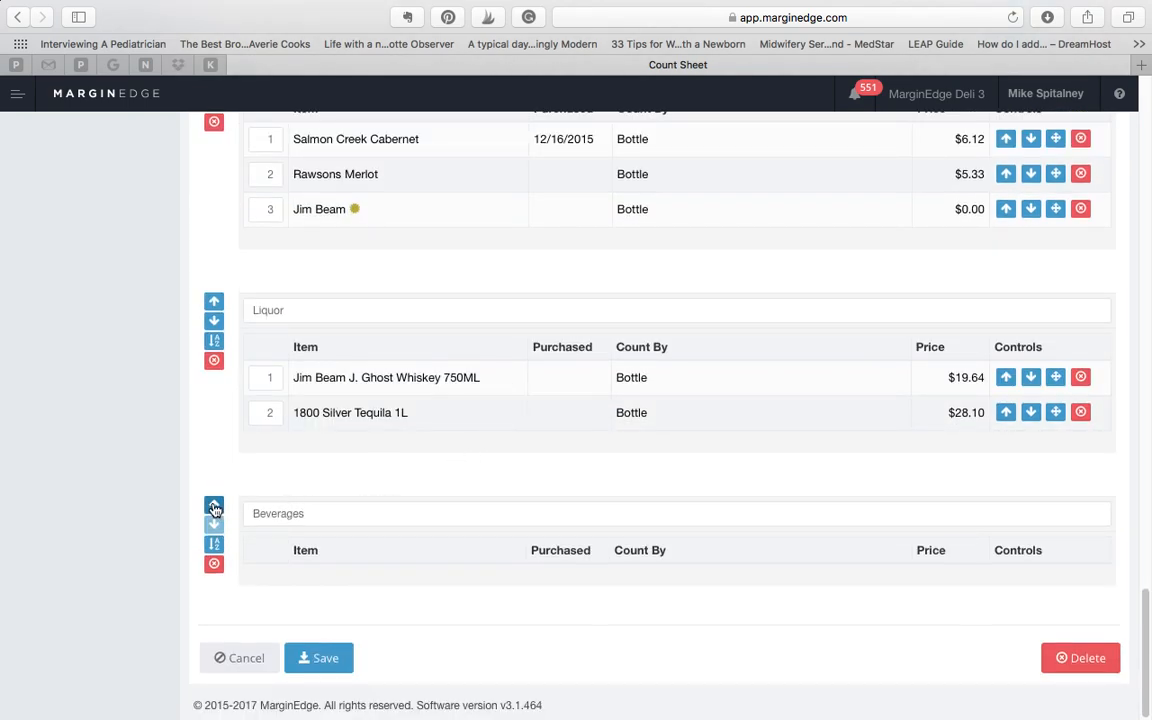
mouse_move(212, 508)
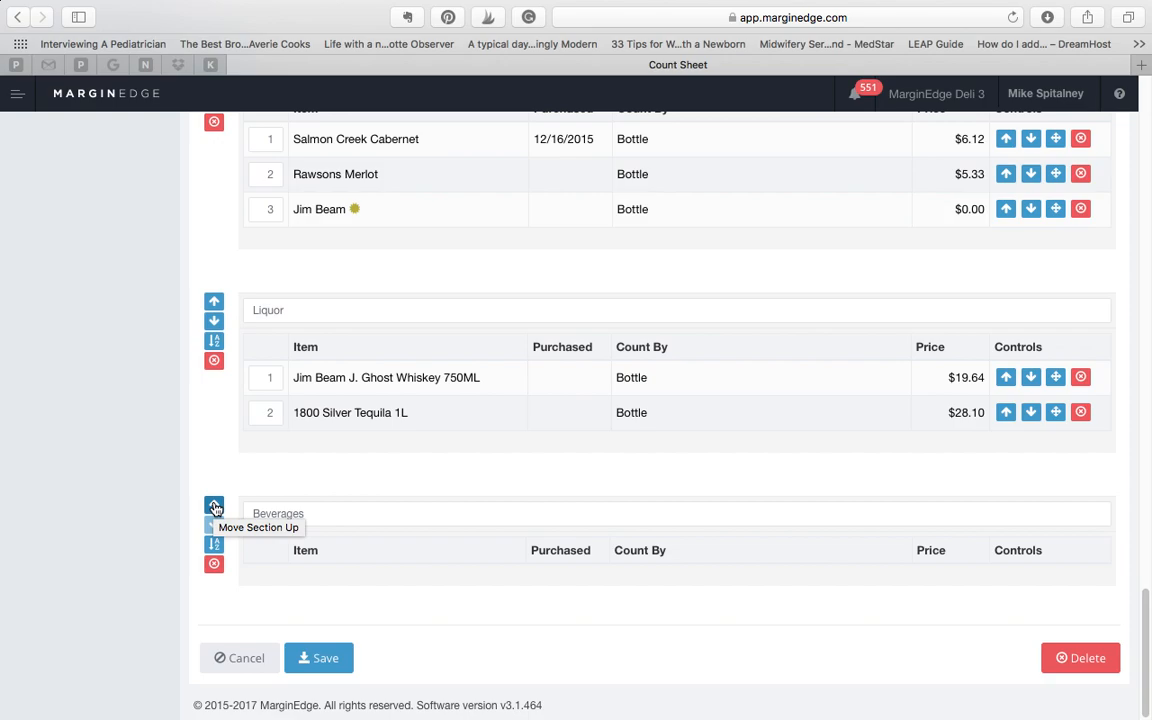
left_click(214, 506)
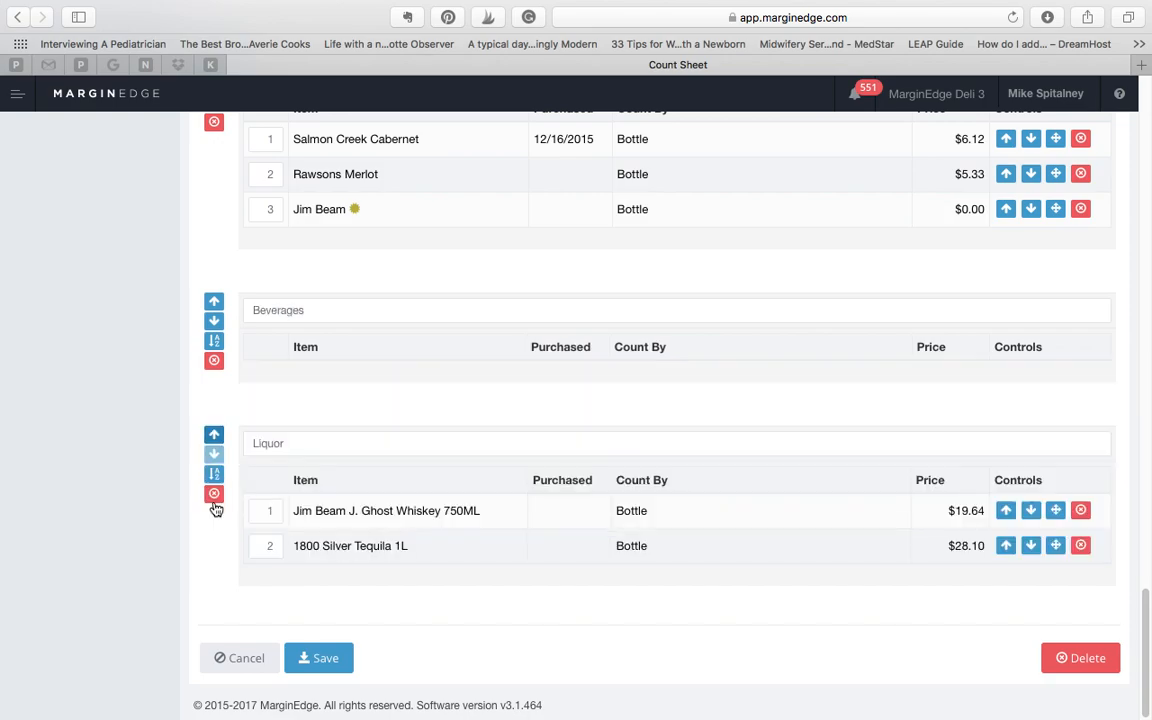
mouse_move(292, 416)
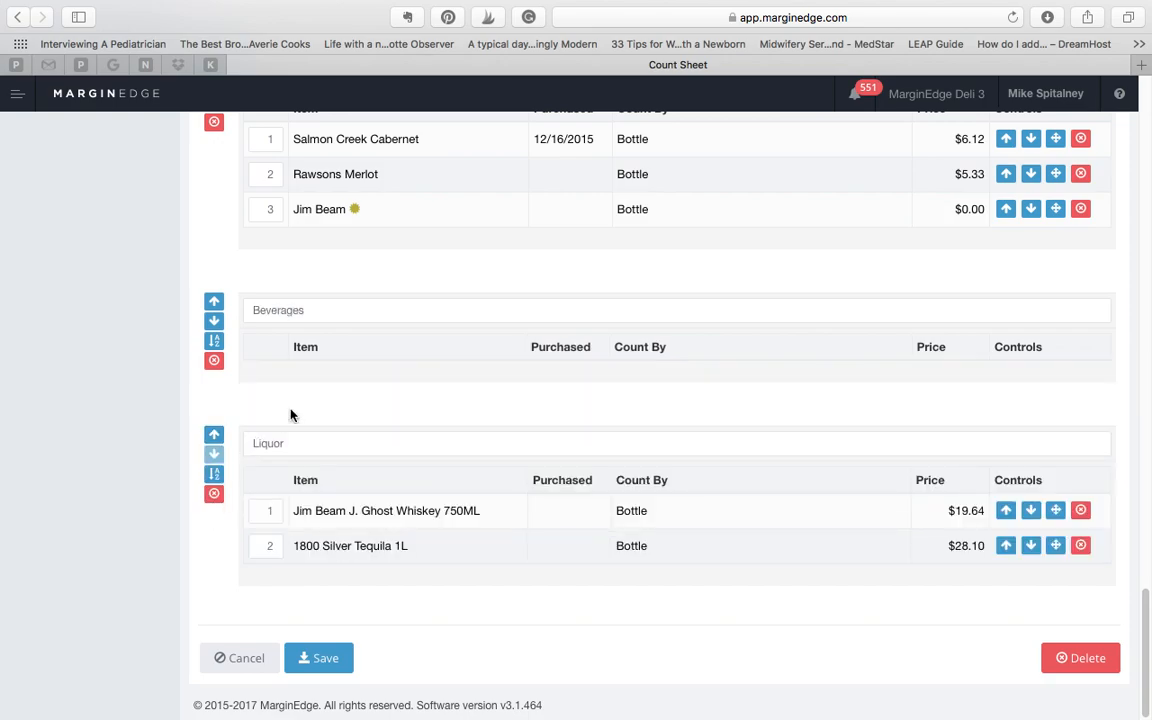
mouse_move(322, 410)
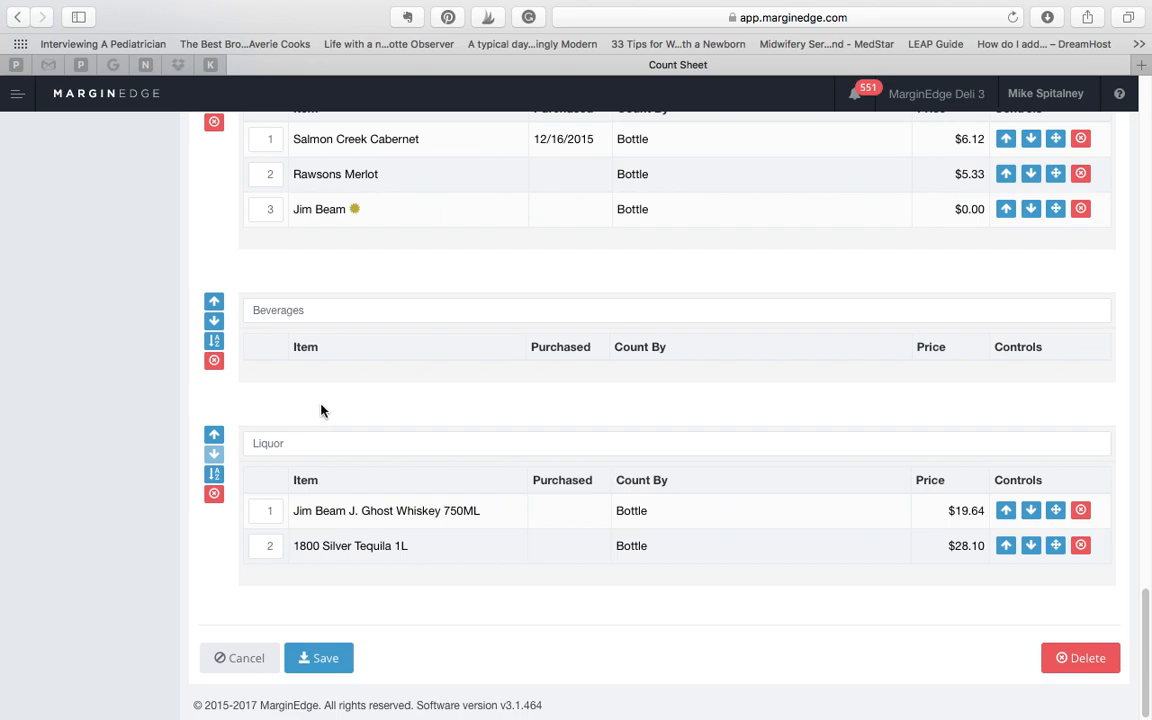
- Sort the Beer - Draft kegs alphabetically, putting Heavy Seas ahead of Lagunitas
scroll("up", 3)
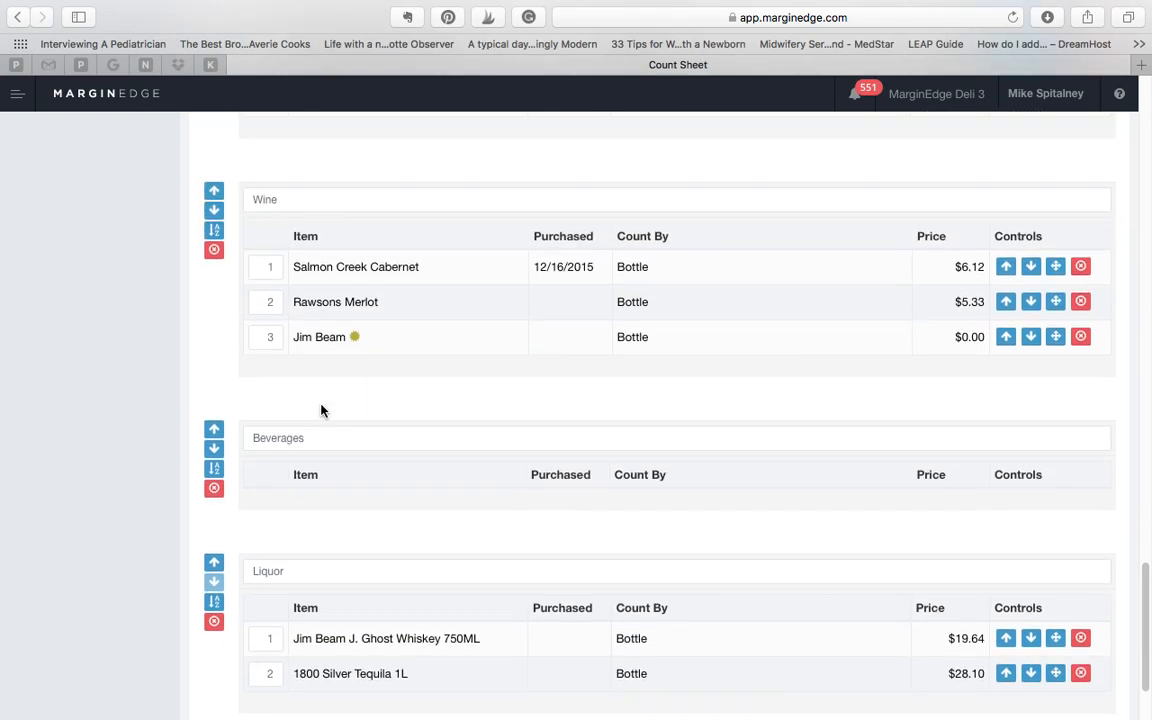
scroll("up", 3)
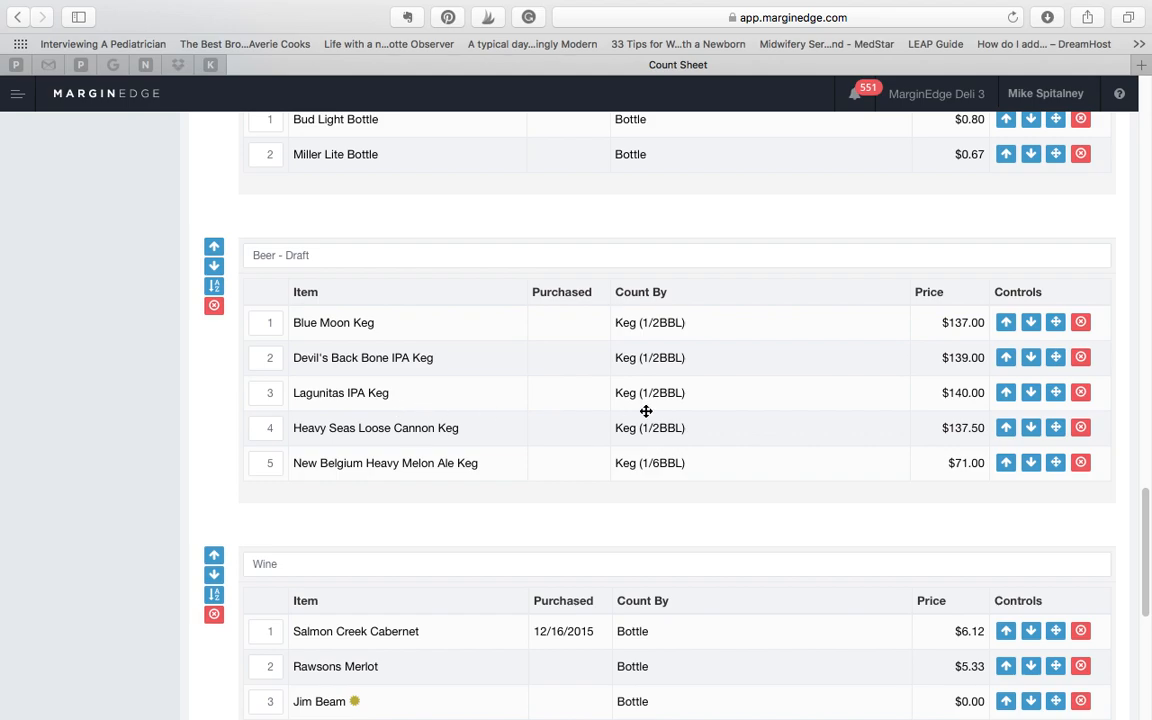
mouse_move(238, 284)
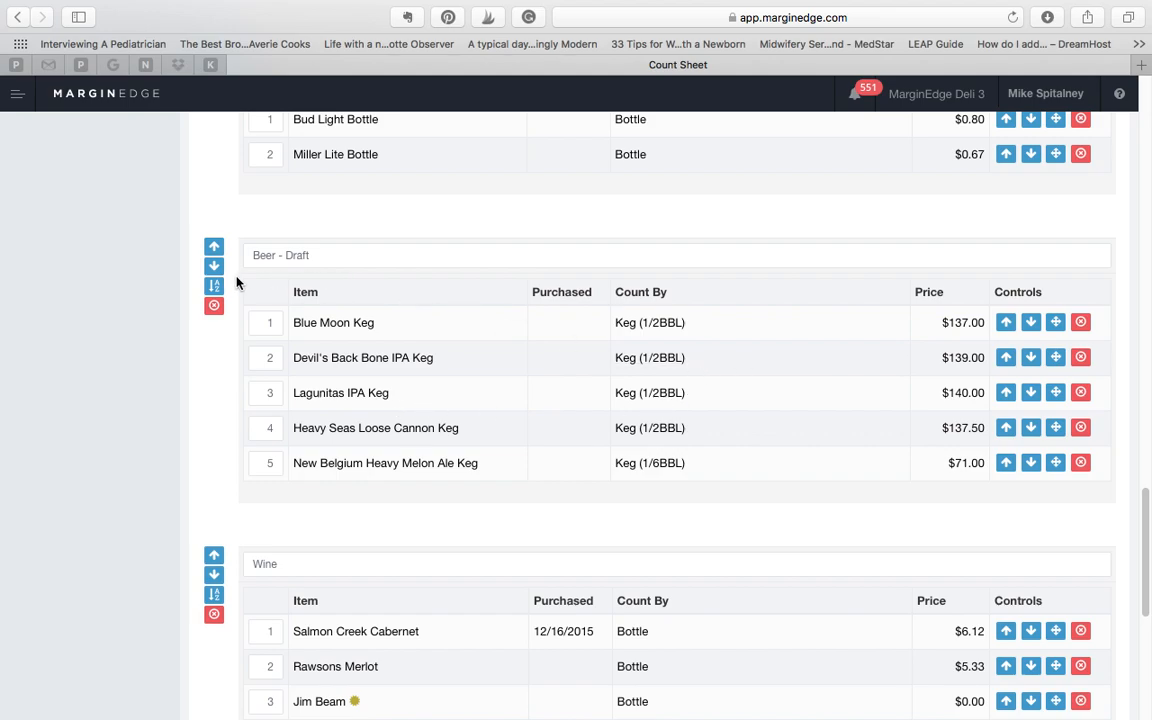
mouse_move(214, 286)
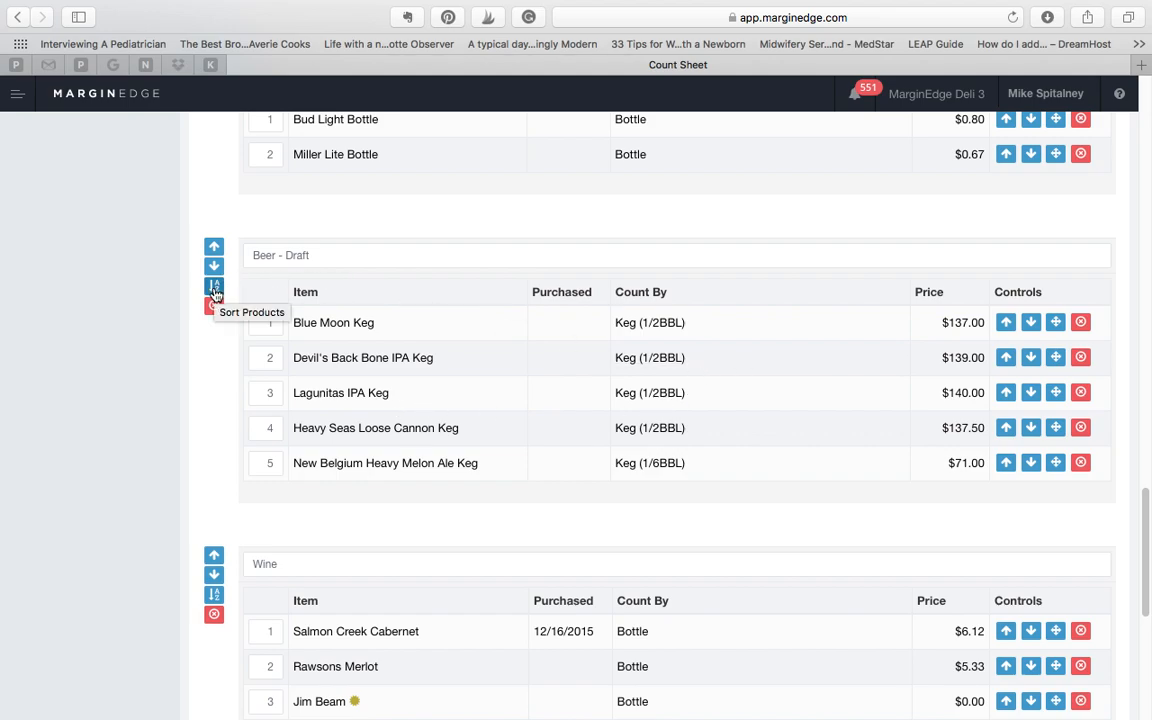
left_click(214, 288)
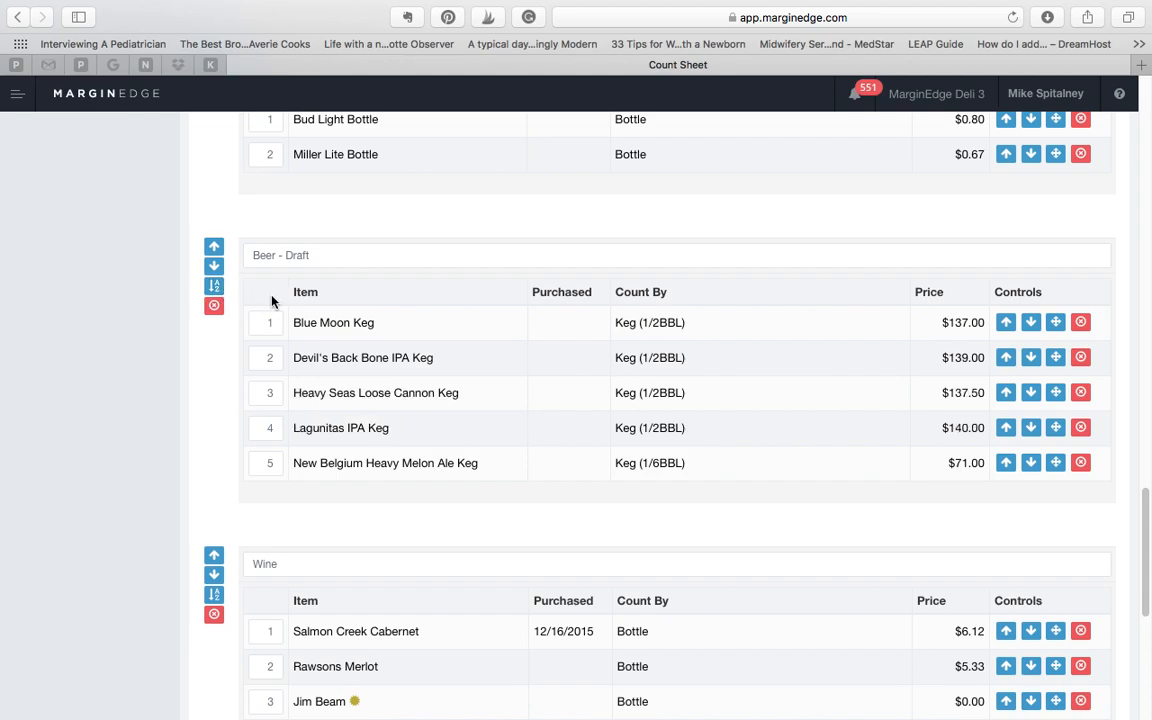
mouse_move(290, 466)
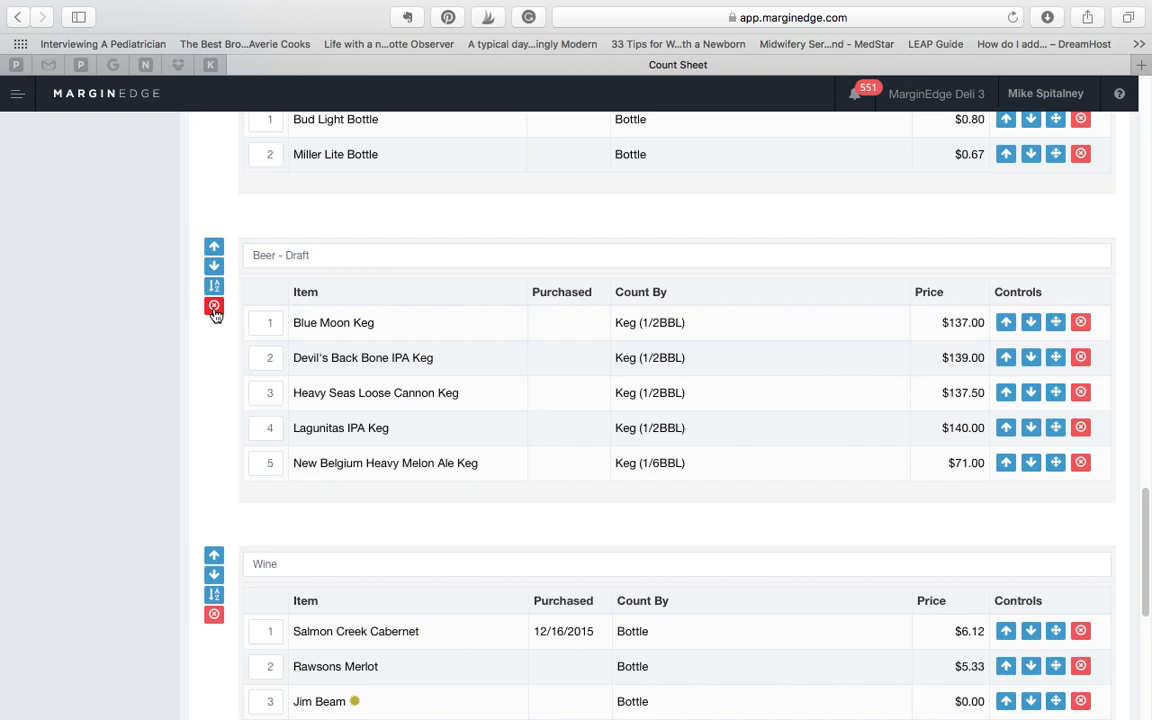
left_click(214, 306)
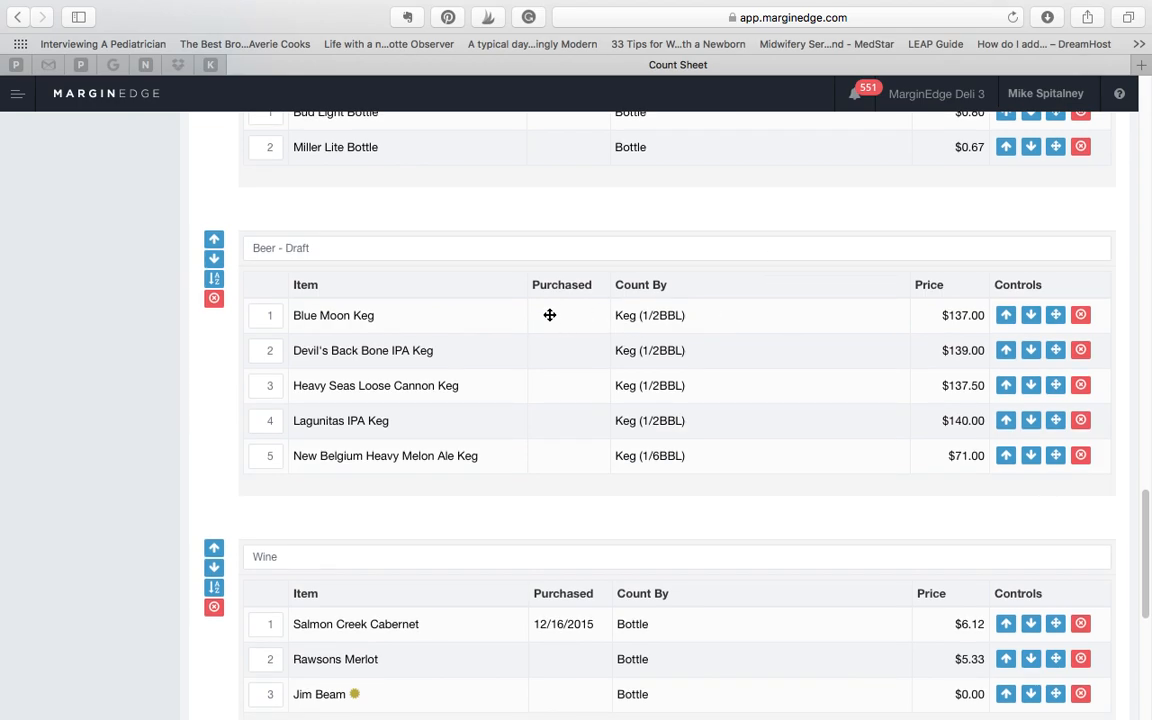
- Reorder Beer - Draft so Blue Moon Keg is first and Devil's Back Bone IPA Keg fourth
left_click_drag(548, 316, 488, 390)
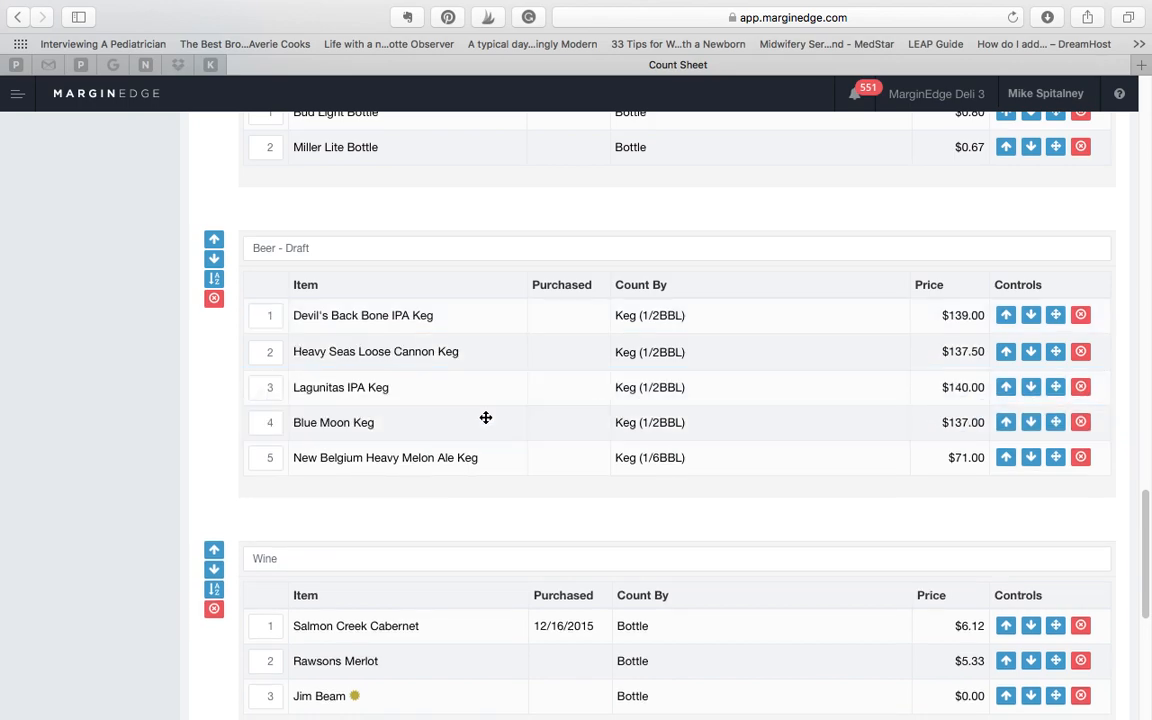
mouse_move(1030, 358)
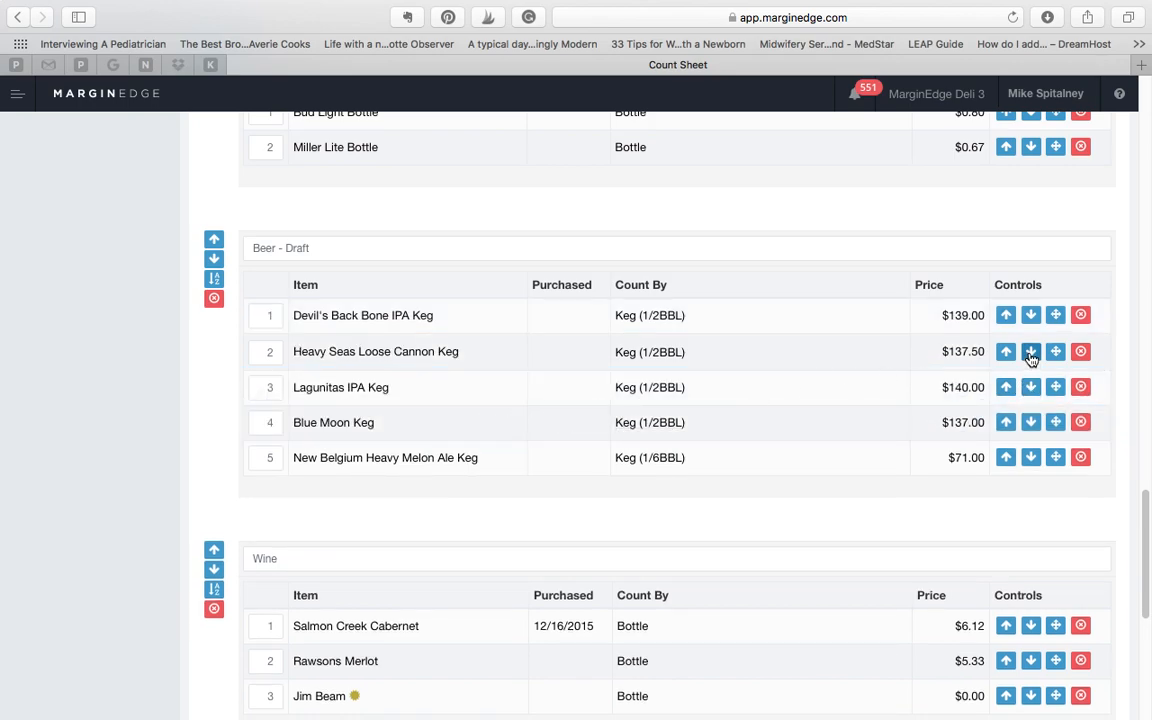
mouse_move(1030, 352)
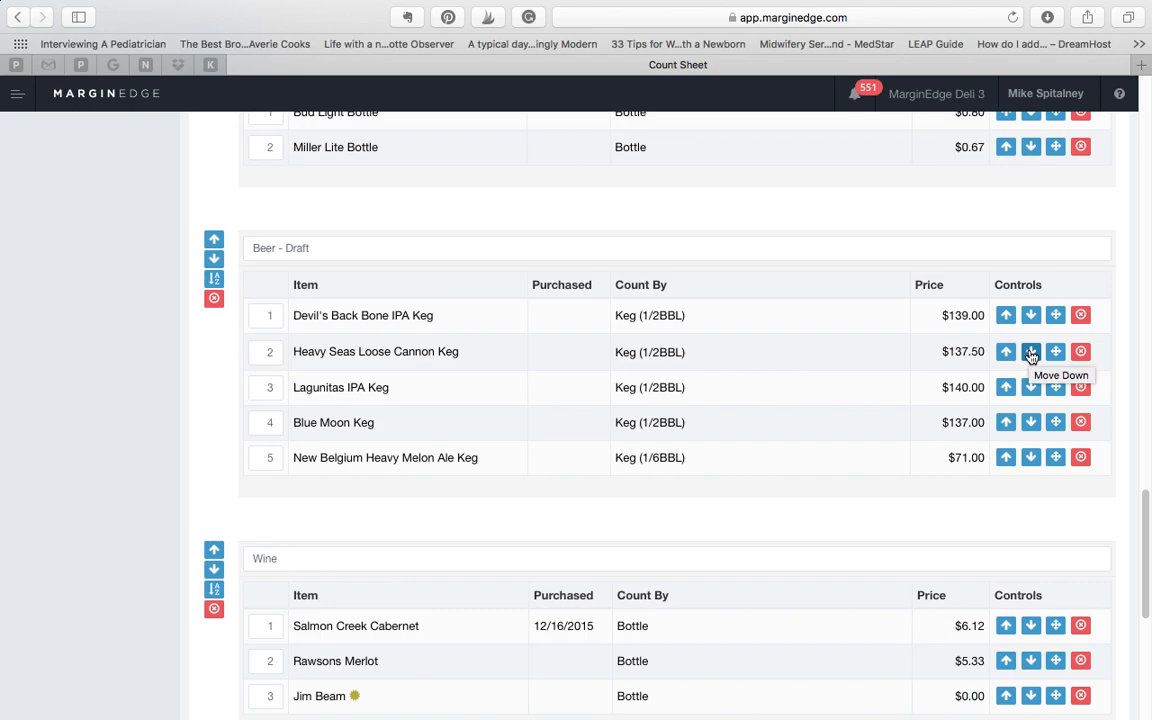
mouse_move(1006, 352)
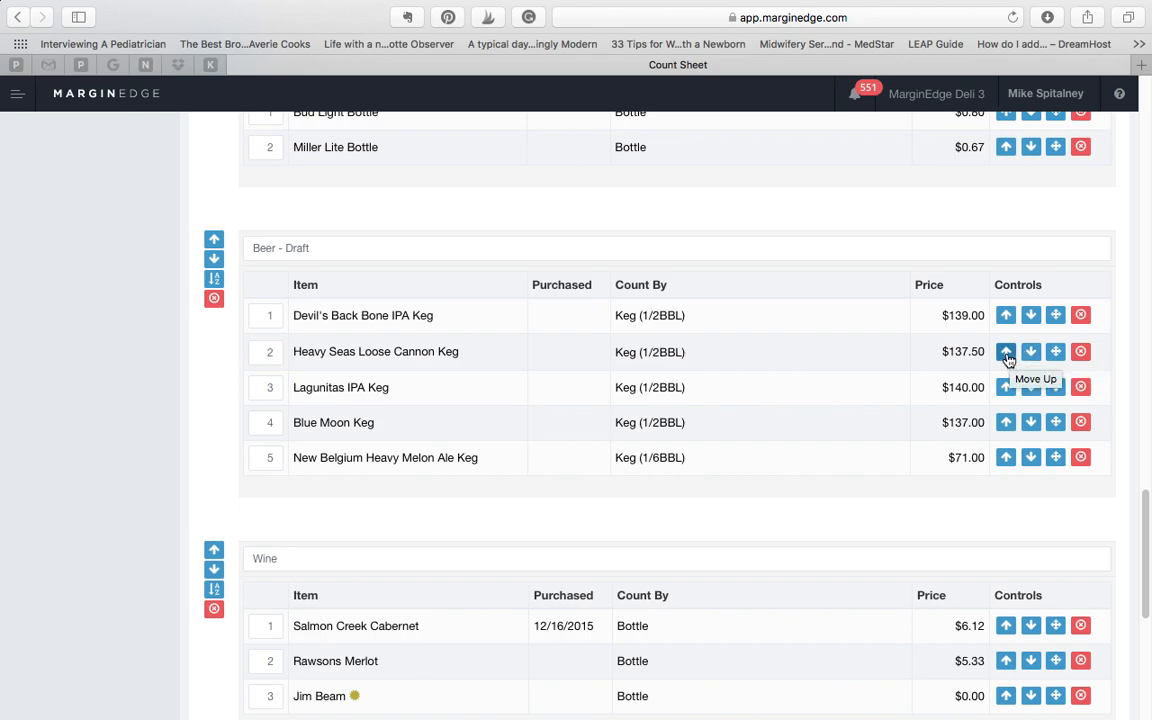
left_click(1004, 352)
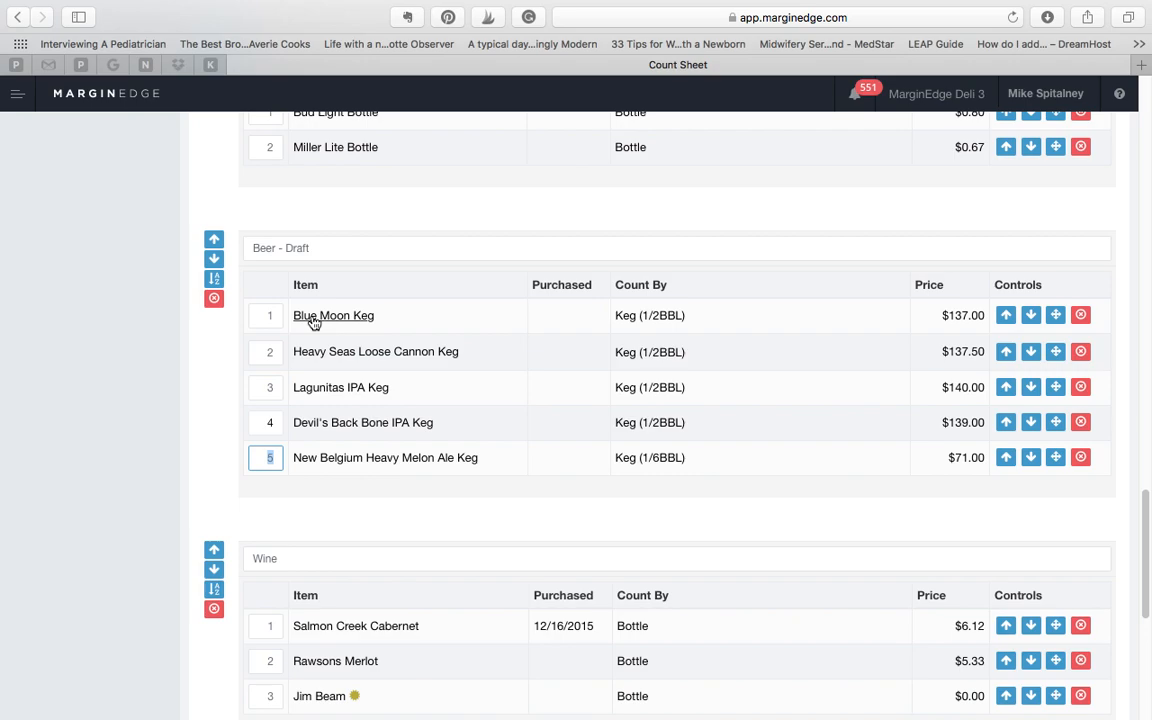
mouse_move(420, 502)
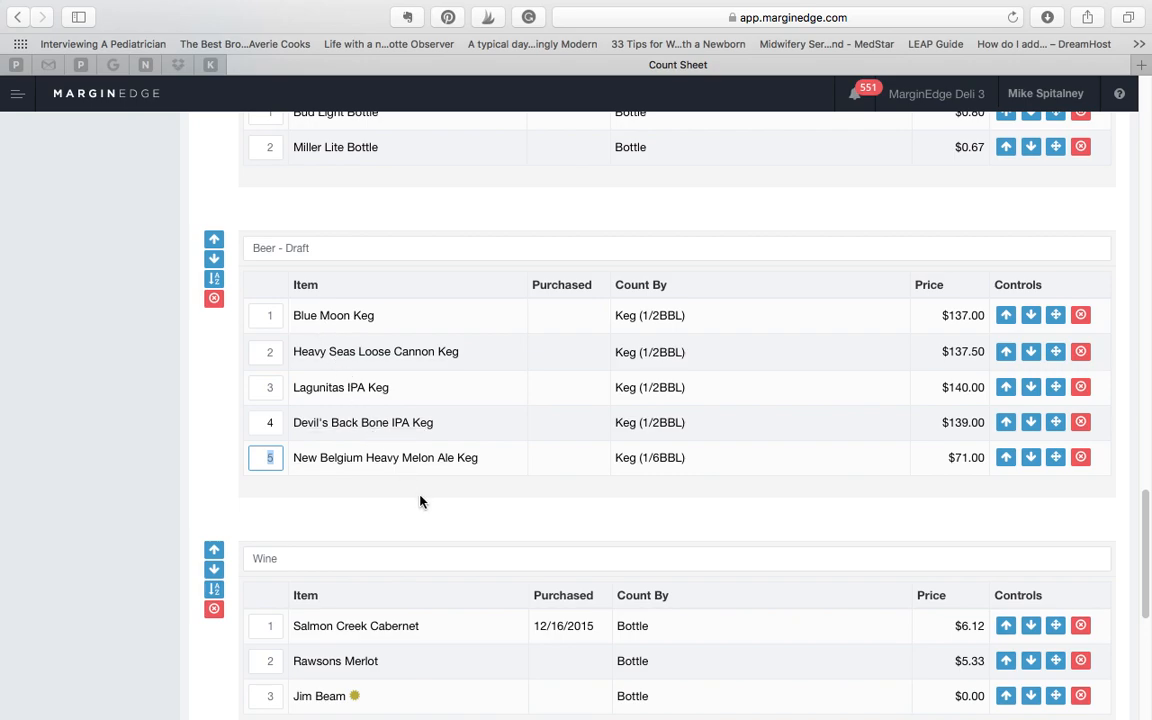
- Switch Jim Beam's section from Wine to Liquor
scroll("down", 3)
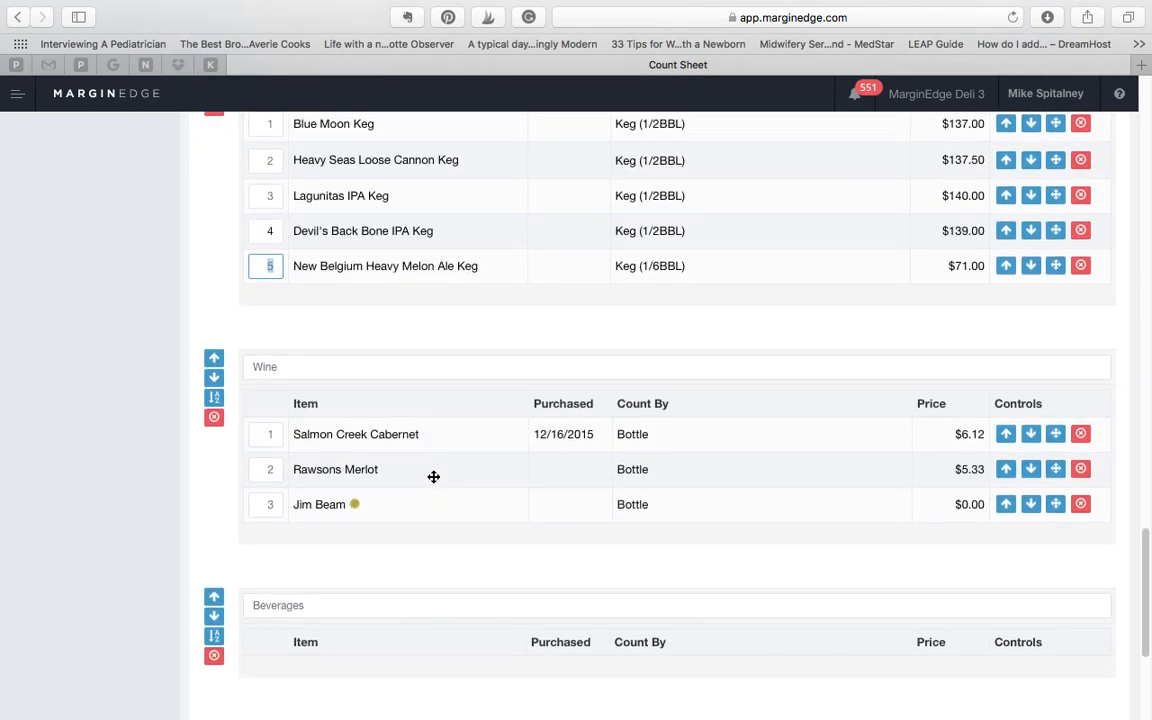
scroll("down", 3)
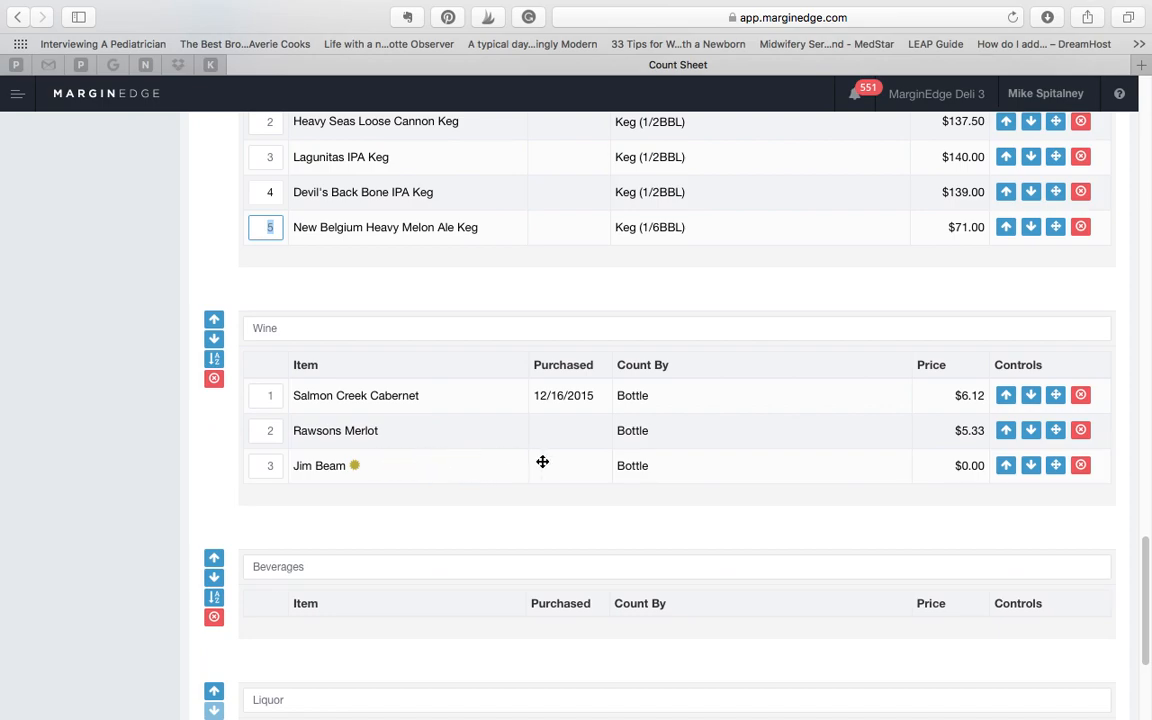
mouse_move(1056, 464)
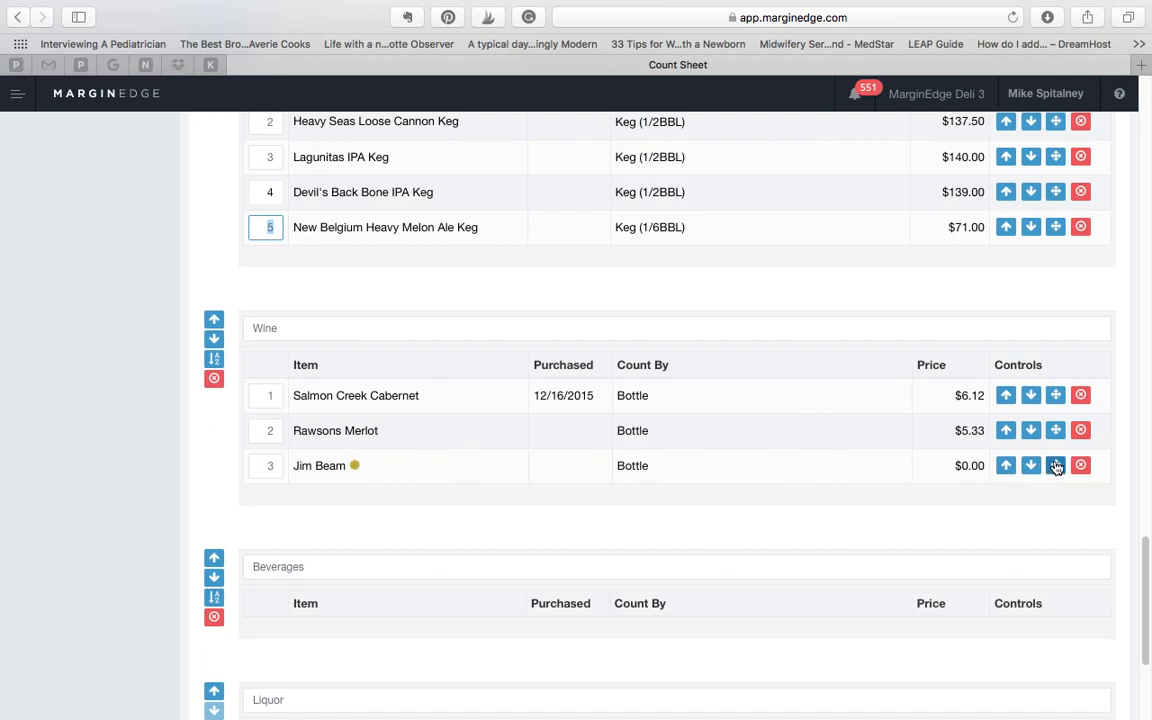
mouse_move(1056, 464)
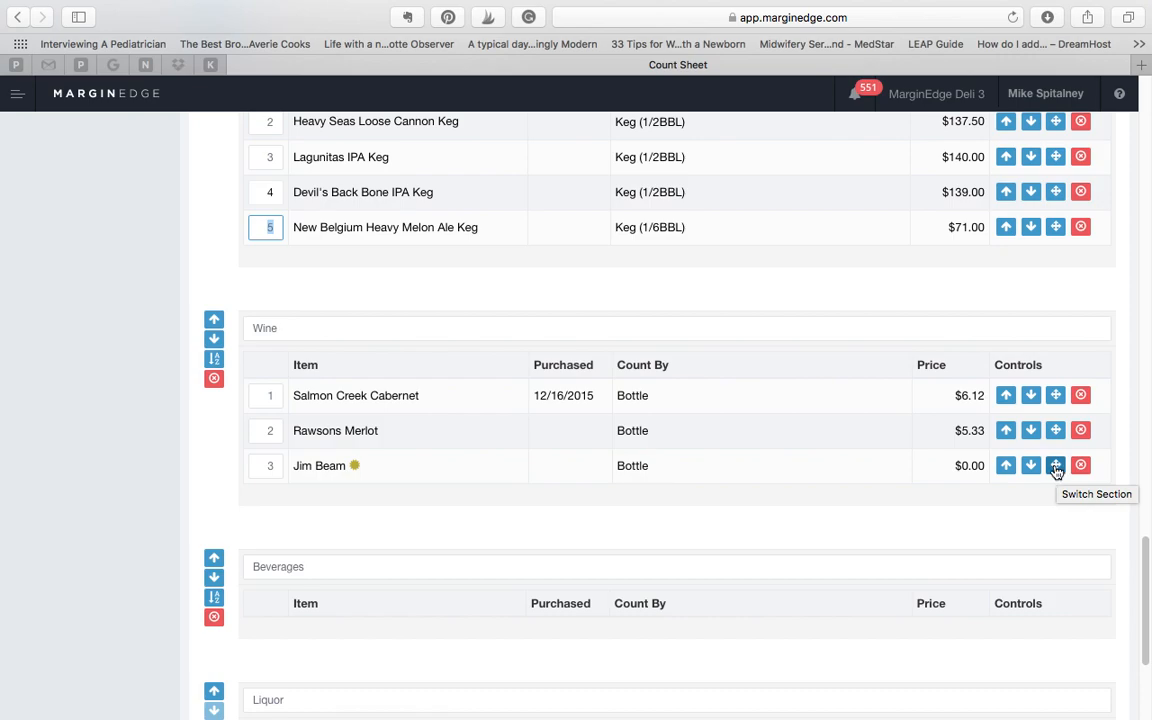
left_click(1056, 464)
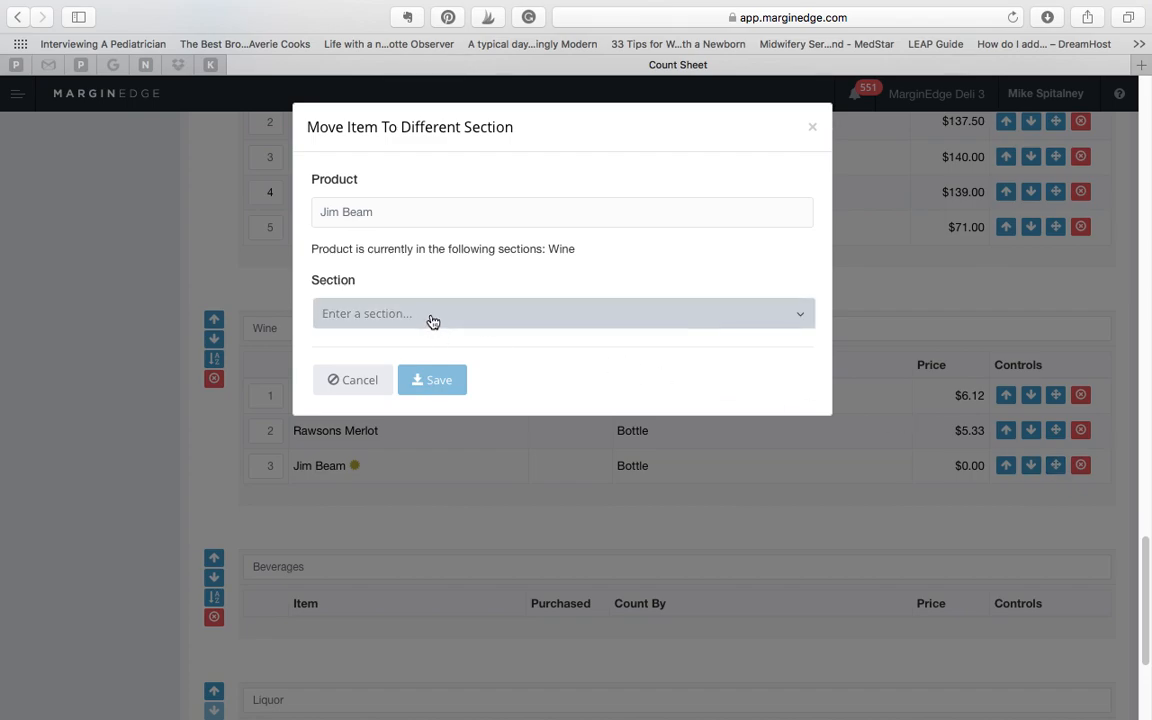
left_click(560, 312)
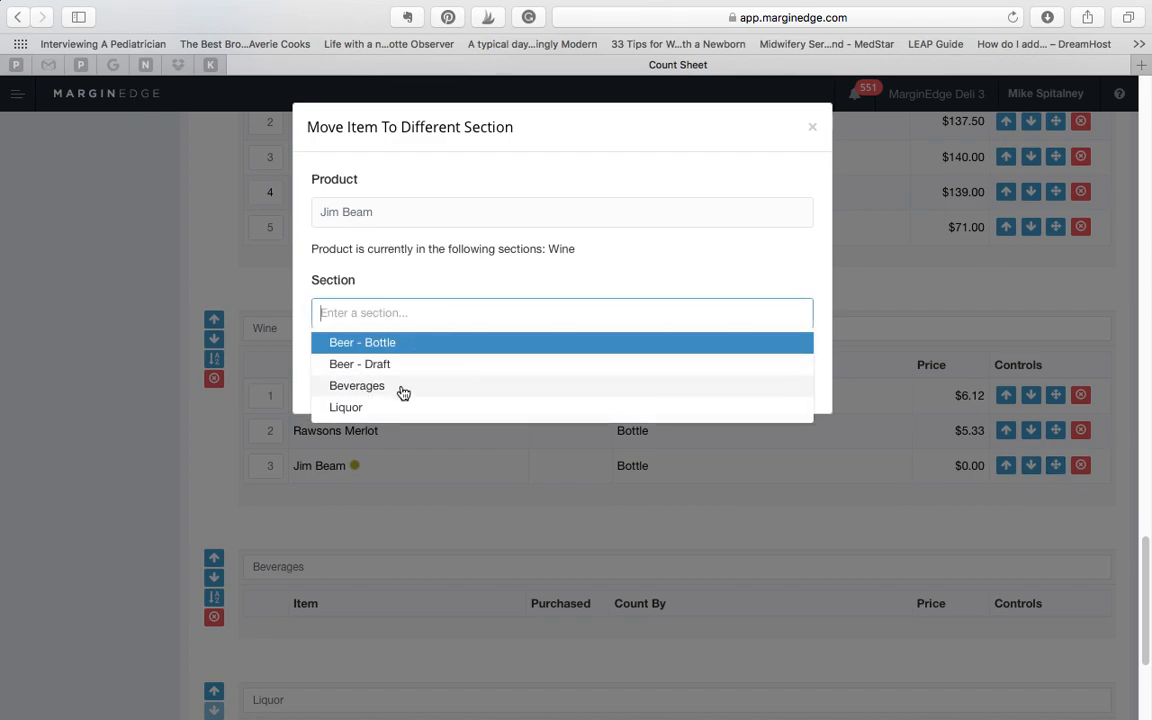
left_click(346, 408)
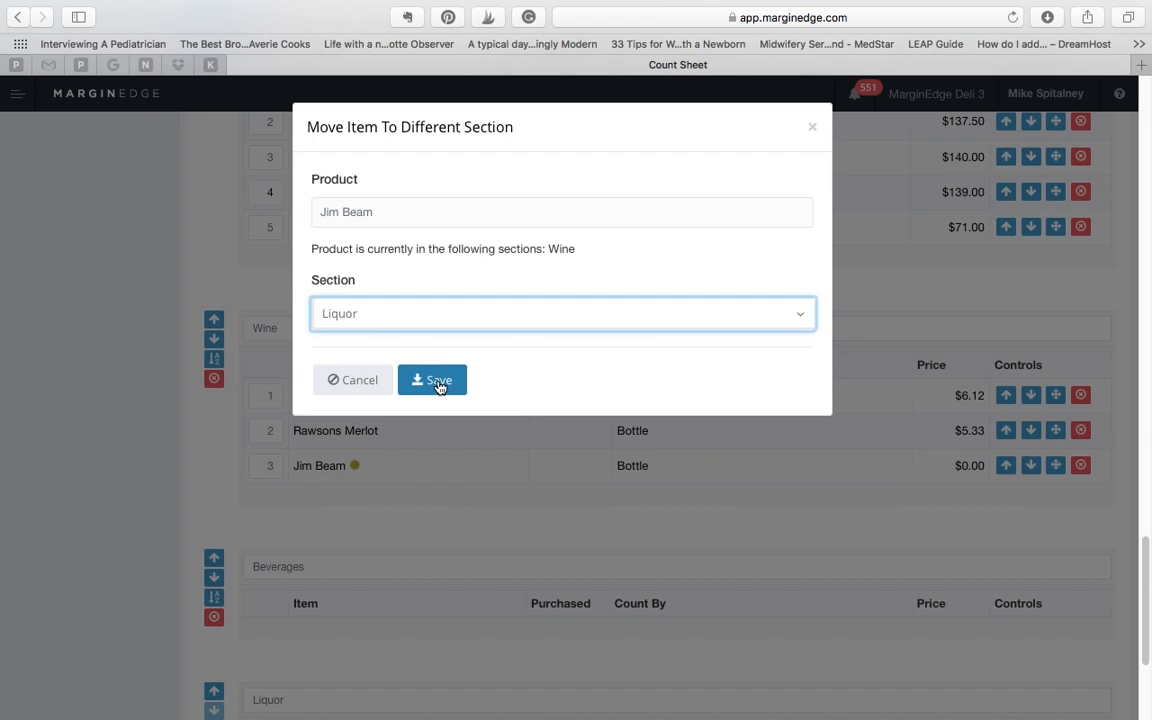
left_click(432, 380)
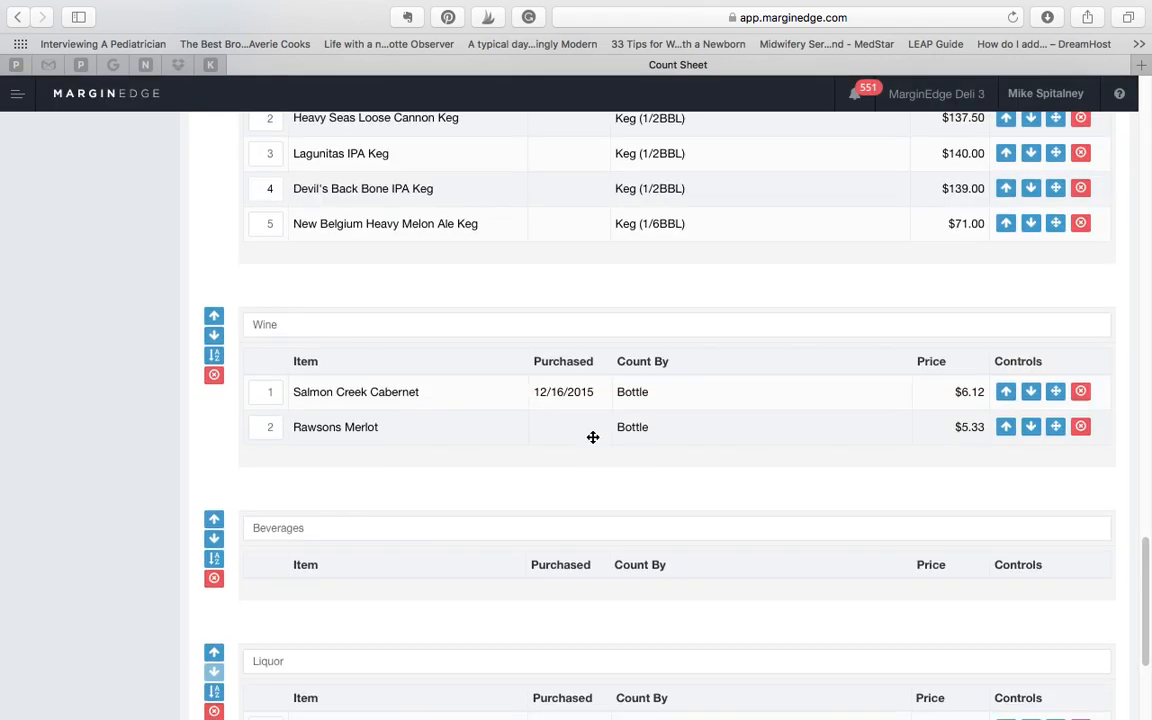
- Delete Rawsons Merlot from Wine, leaving Salmon Creek Cabernet as its only bottle
scroll("down", 3)
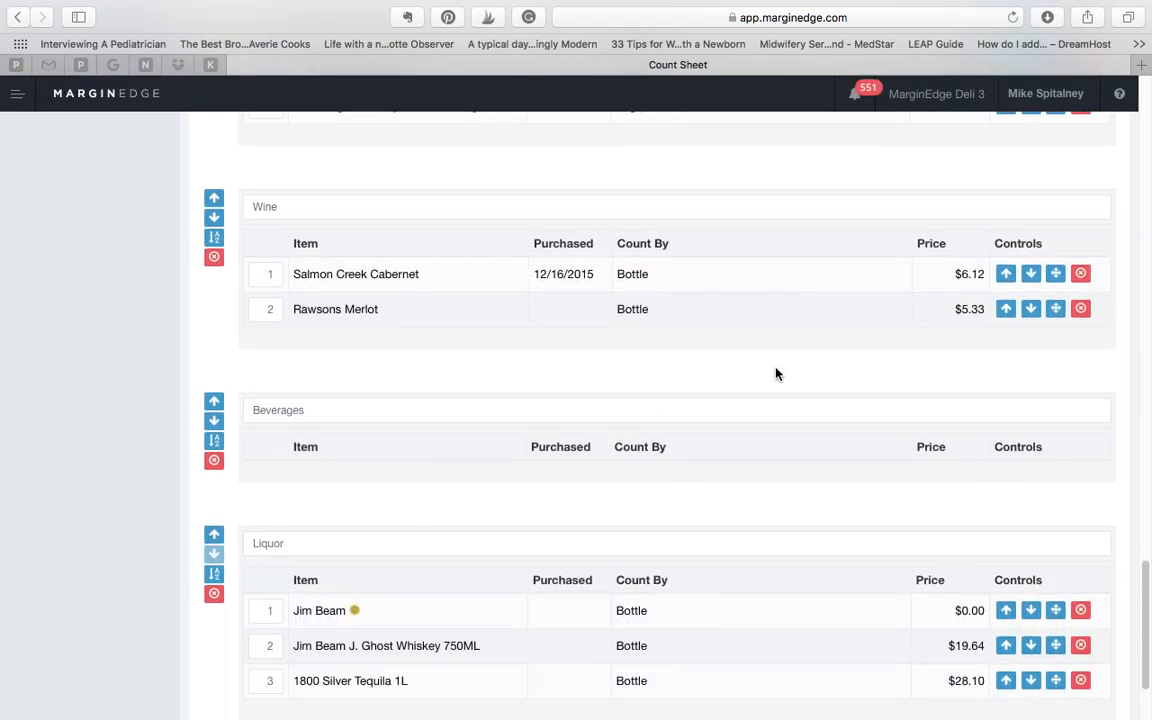
mouse_move(1080, 308)
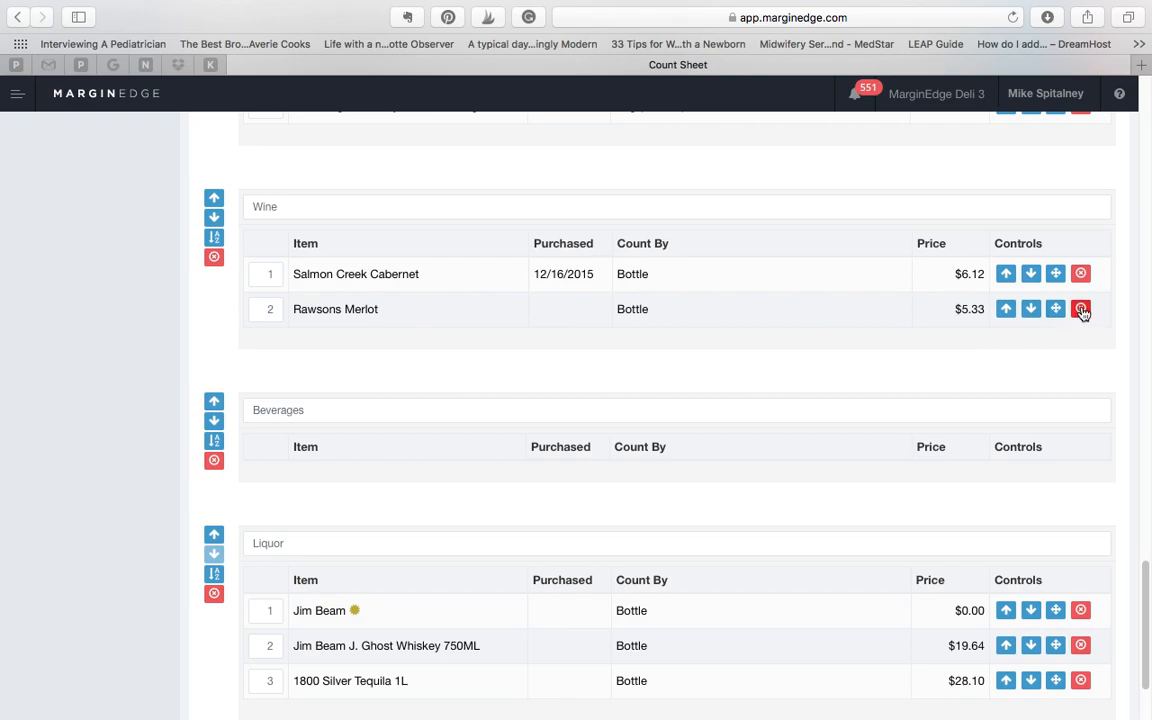
left_click(1080, 308)
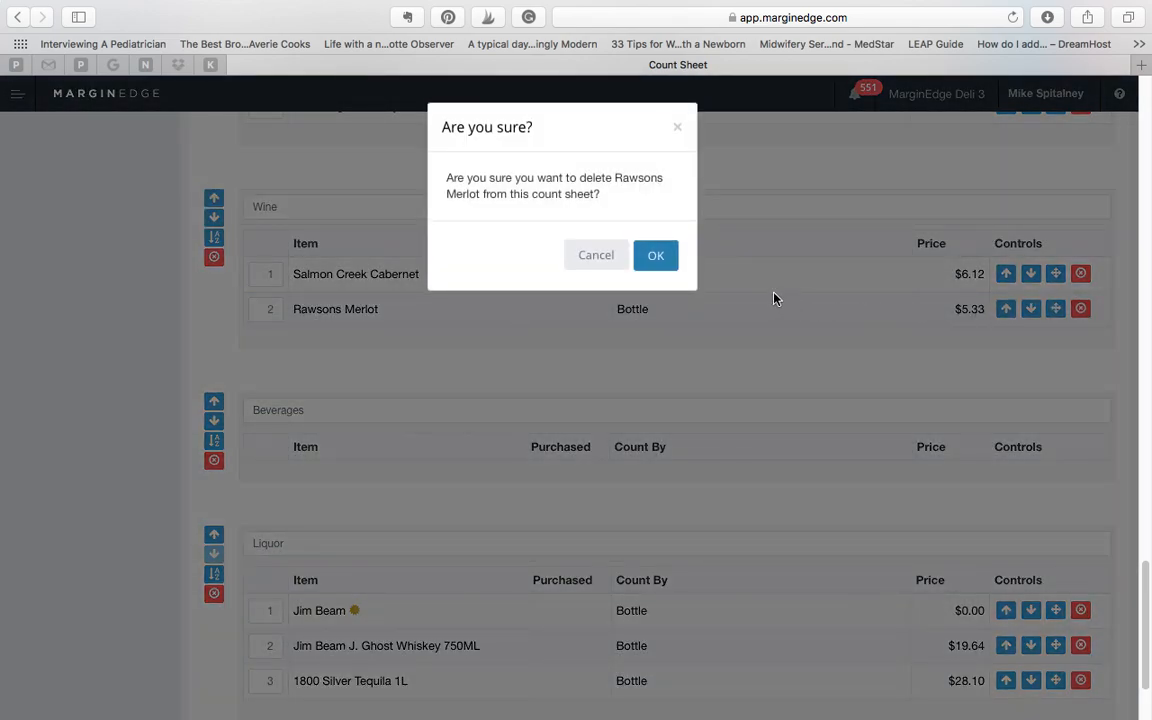
left_click(656, 254)
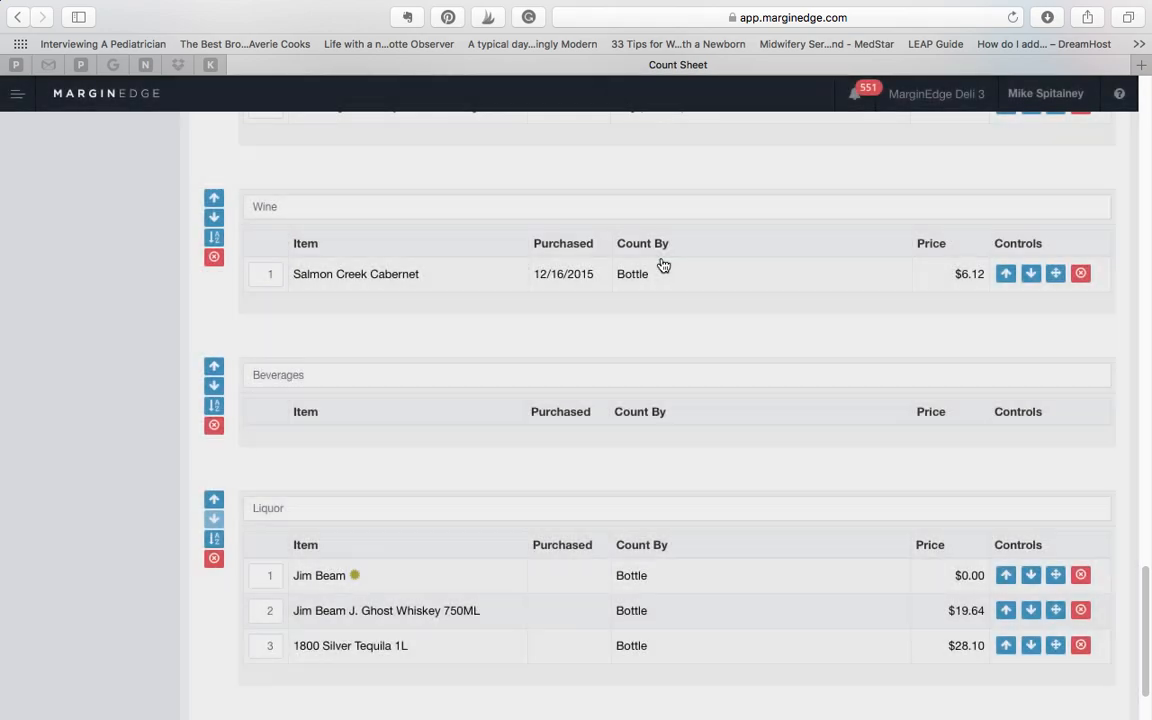
mouse_move(744, 334)
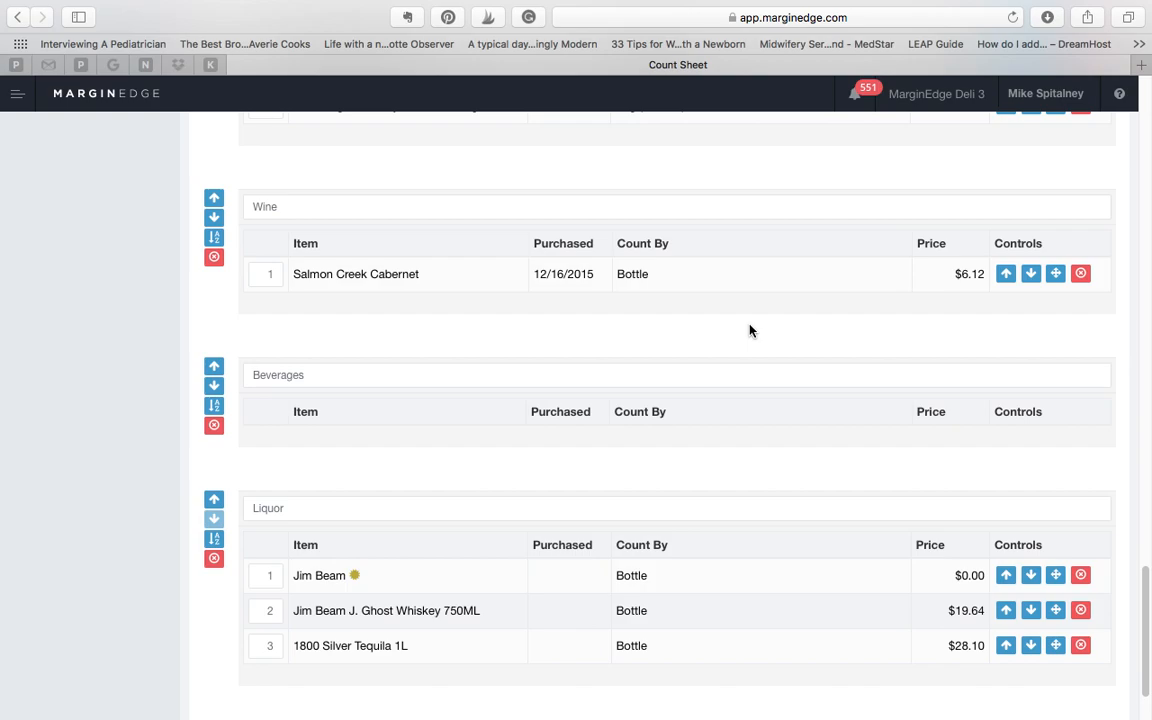
- Save the Bar count sheet and return to the Count Sheets list
scroll("down", 3)
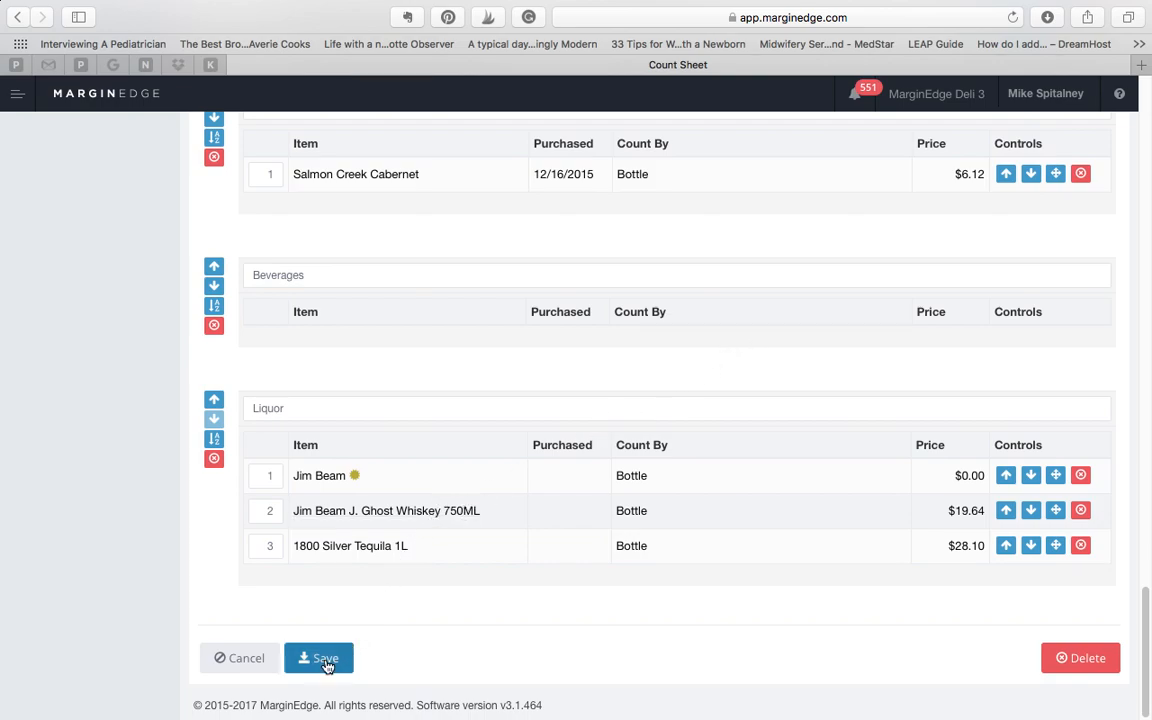
left_click(320, 658)
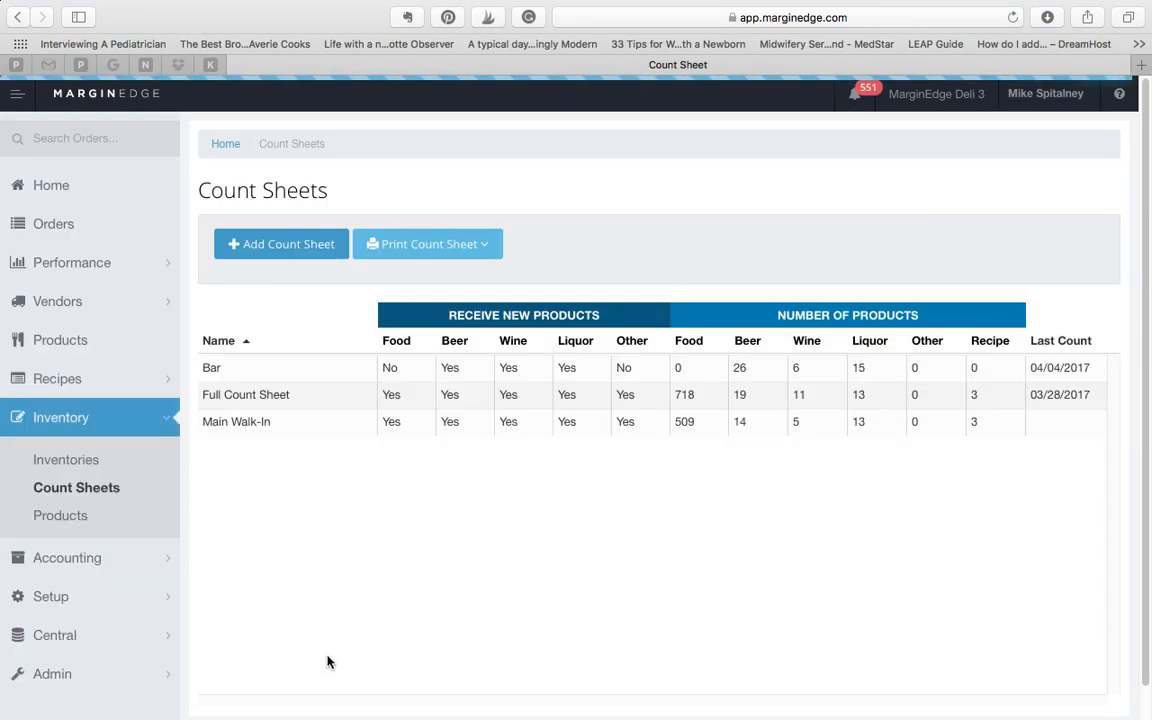
mouse_move(360, 624)
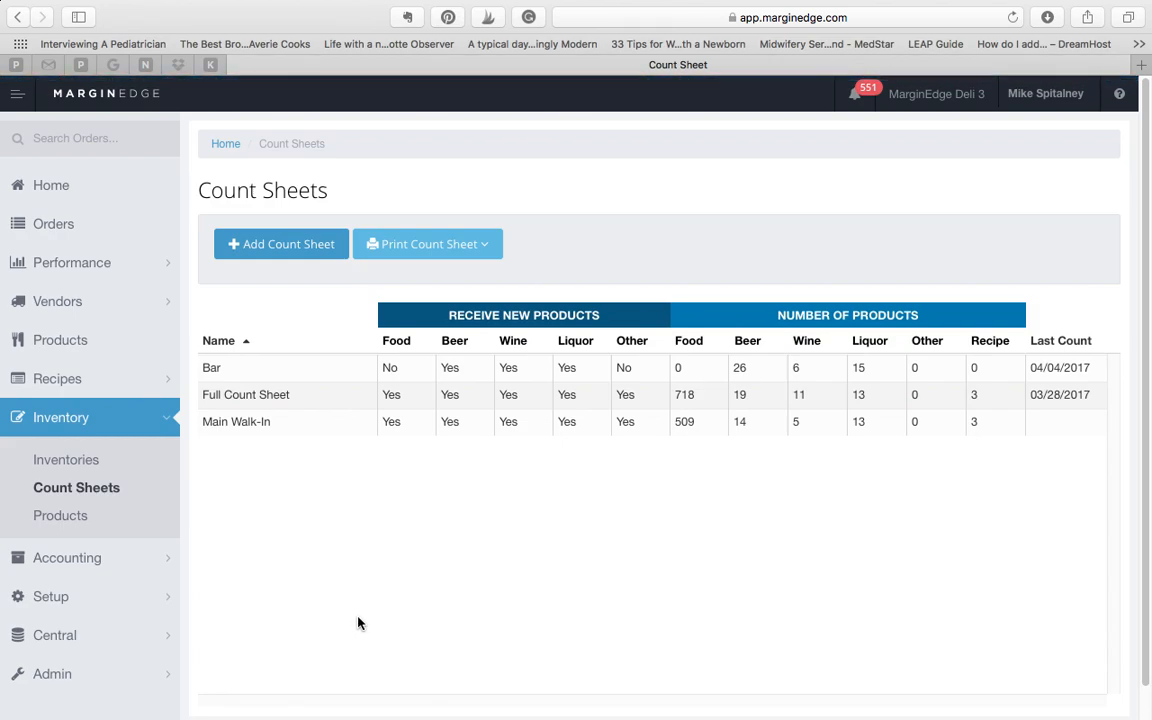